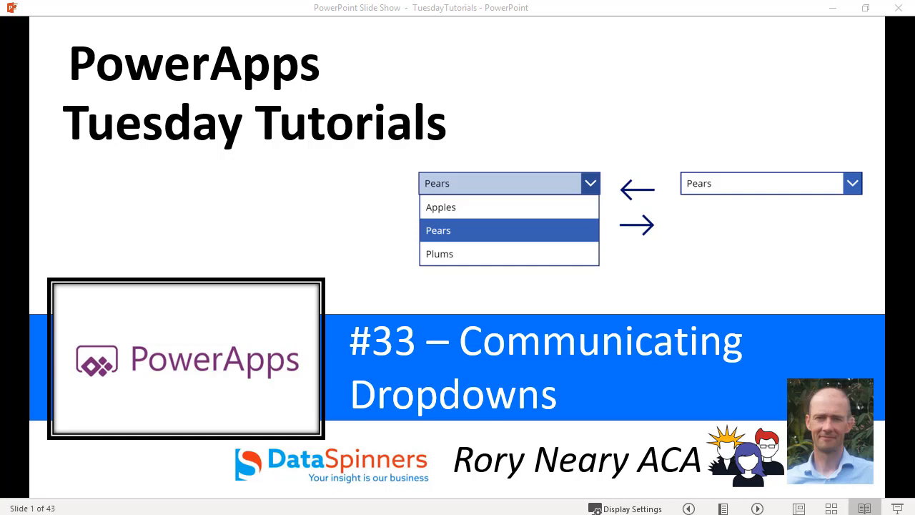
{"action": "mouse_move", "coordinate": [661, 122]}
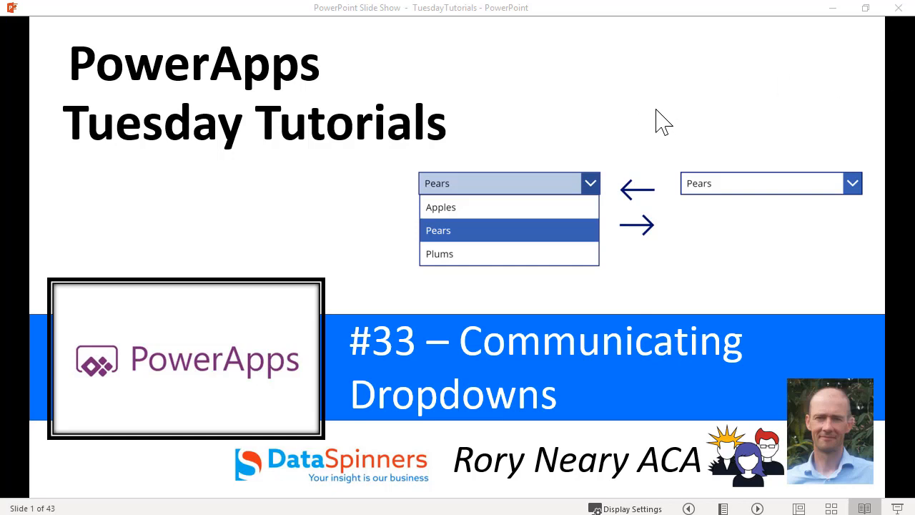
{"action": "mouse_move", "coordinate": [658, 128]}
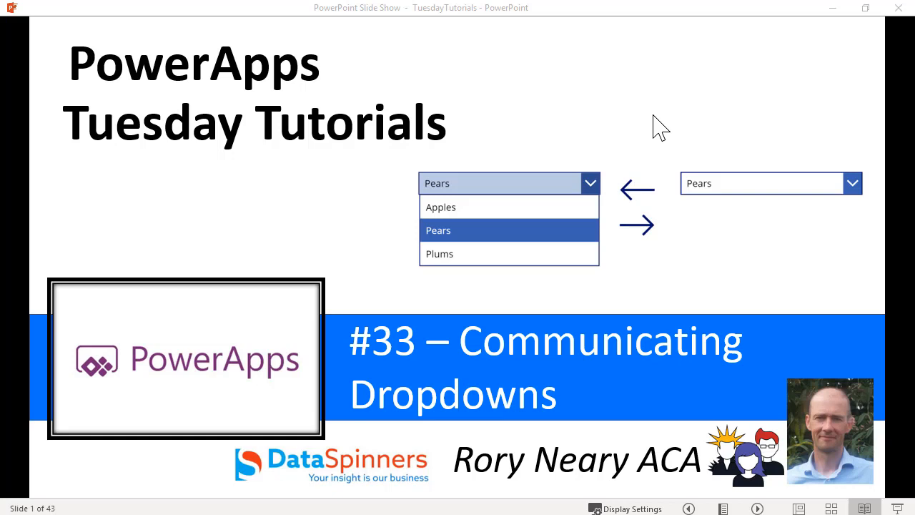
{"action": "mouse_move", "coordinate": [649, 127]}
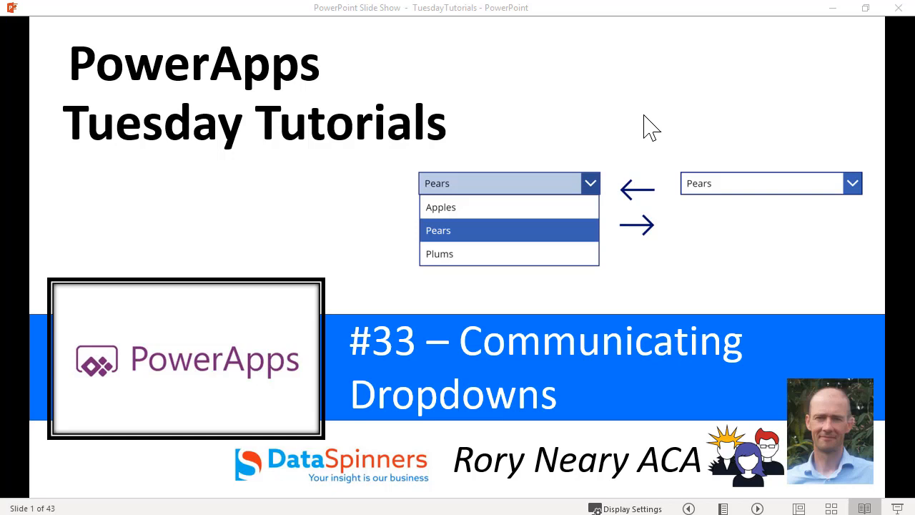
{"action": "mouse_move", "coordinate": [349, 251]}
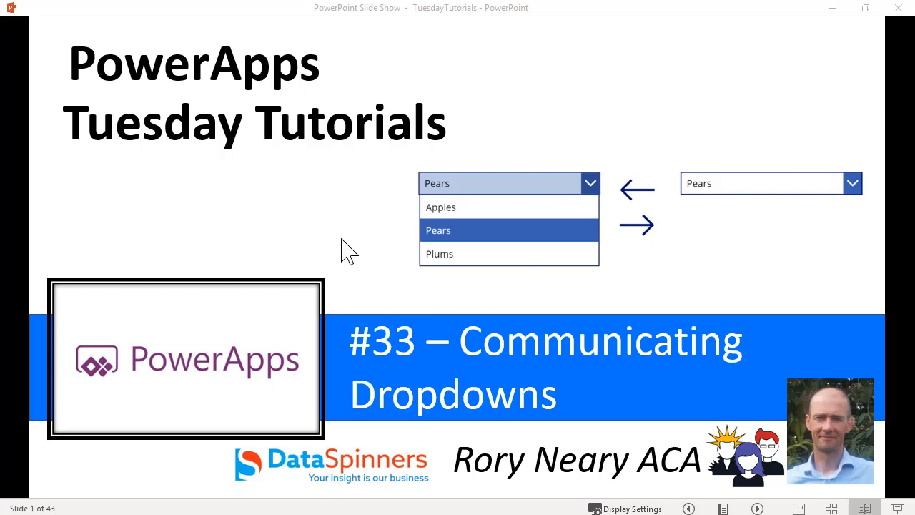
{"action": "mouse_move", "coordinate": [675, 200]}
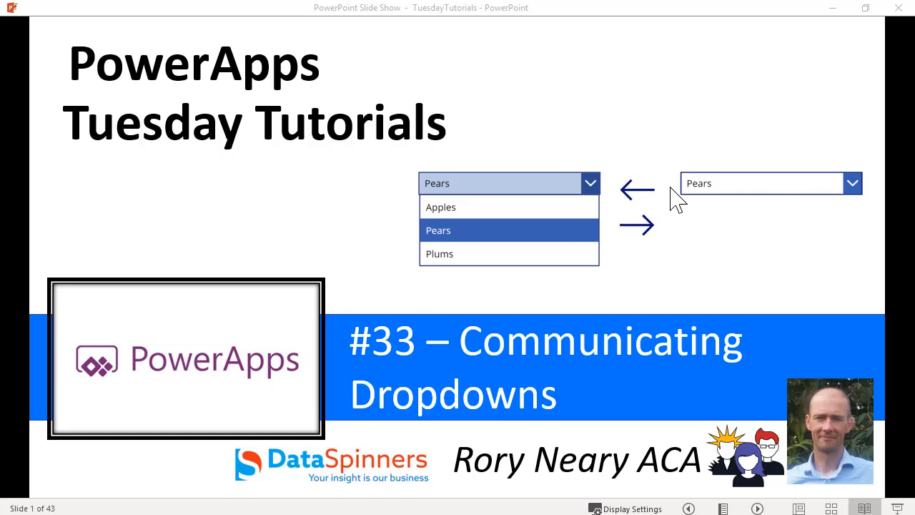
{"action": "mouse_move", "coordinate": [436, 475]}
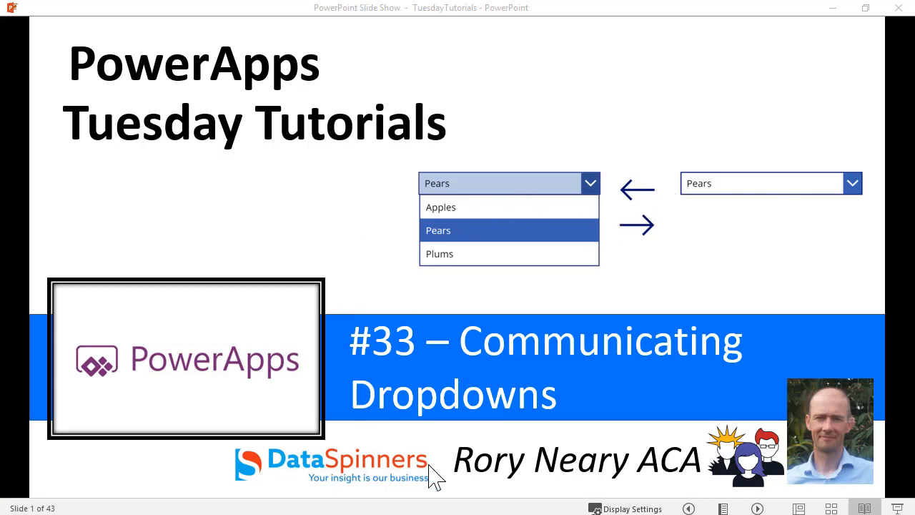
{"action": "mouse_move", "coordinate": [436, 475]}
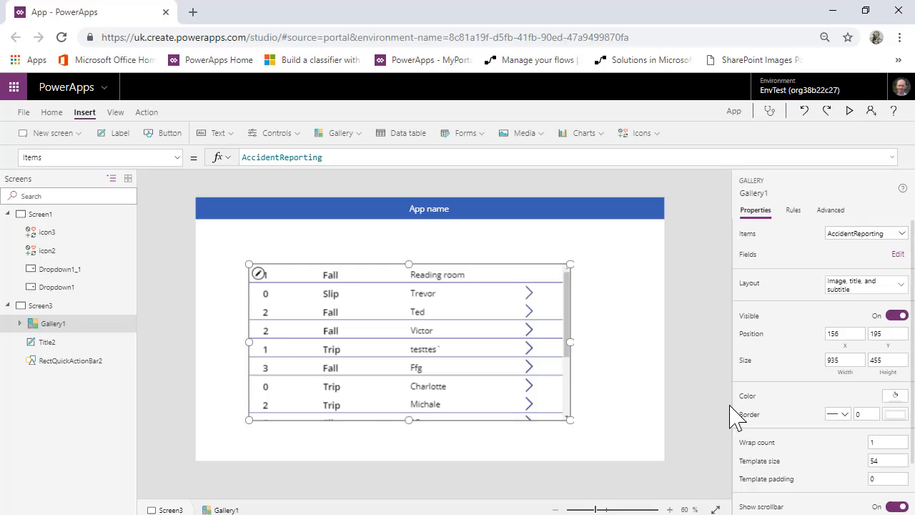
{"action": "mouse_move", "coordinate": [375, 292]}
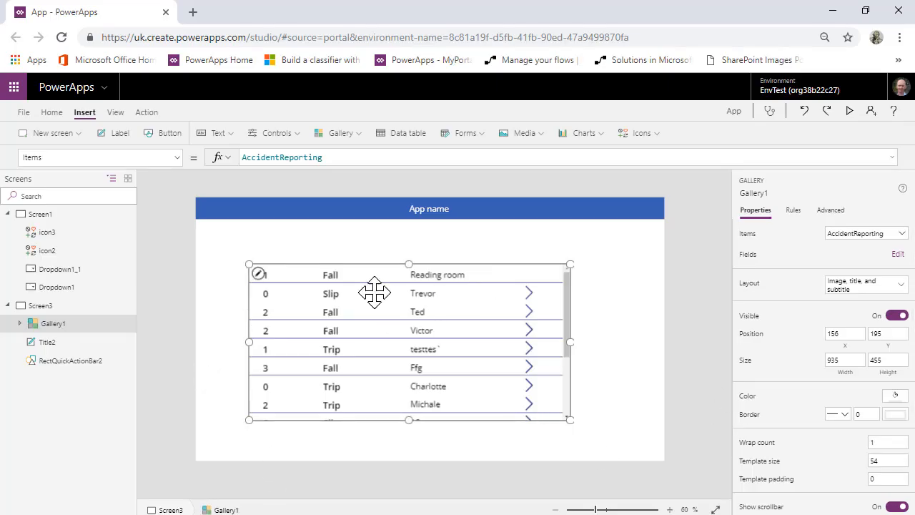
{"action": "mouse_move", "coordinate": [300, 317]}
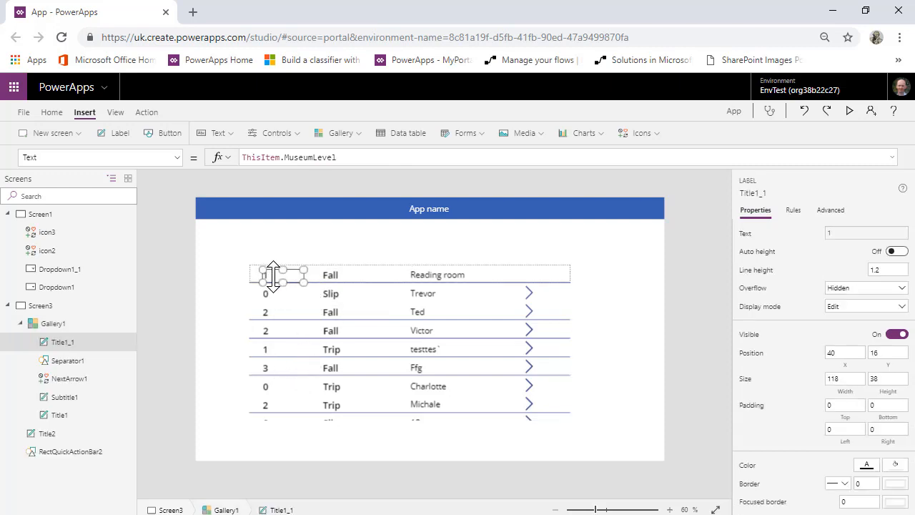
{"action": "mouse_move", "coordinate": [249, 283]}
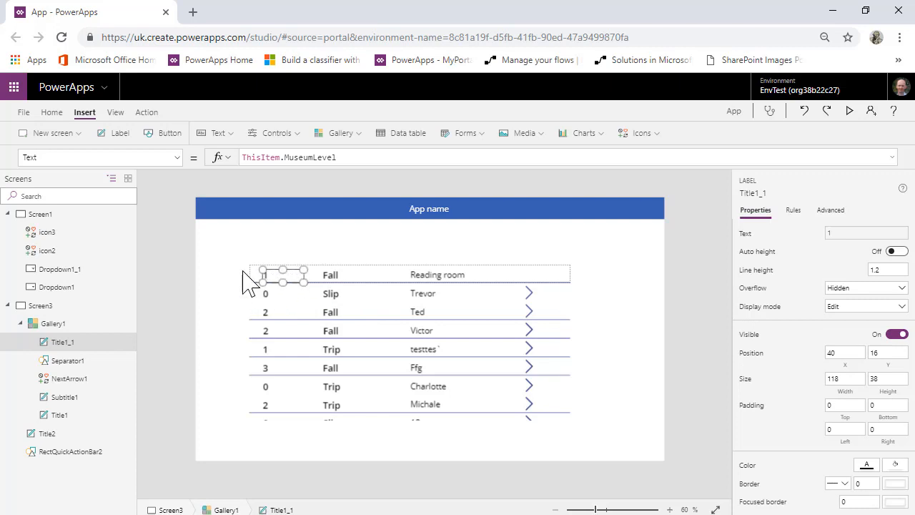
{"action": "mouse_move", "coordinate": [284, 315]}
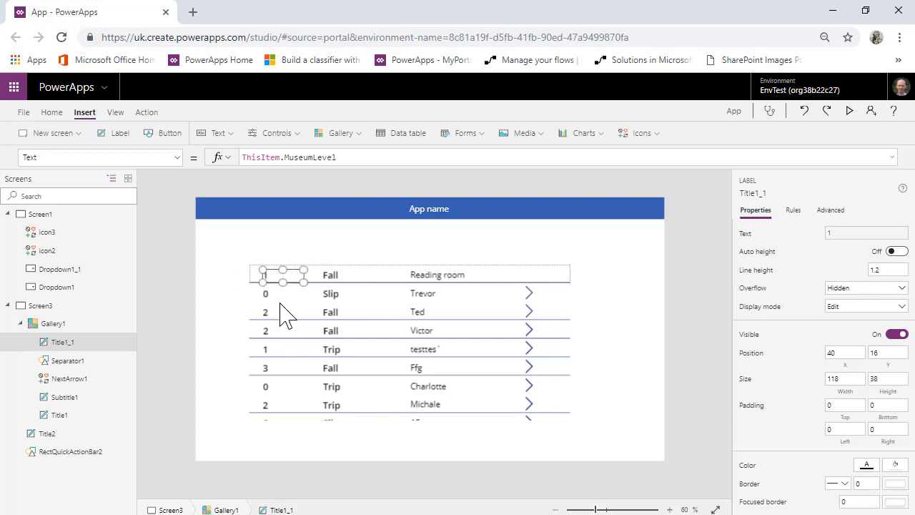
{"action": "mouse_move", "coordinate": [279, 365]}
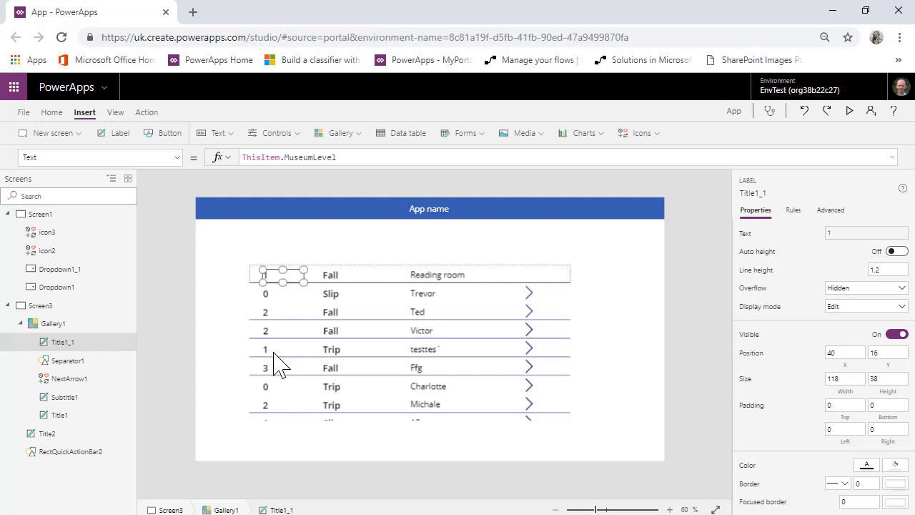
{"action": "mouse_move", "coordinate": [70, 312]}
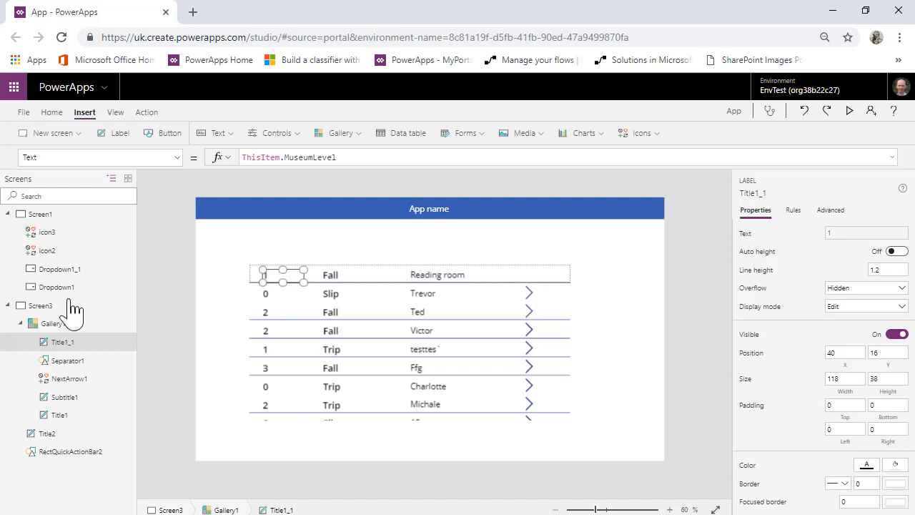
{"action": "mouse_move", "coordinate": [40, 215]}
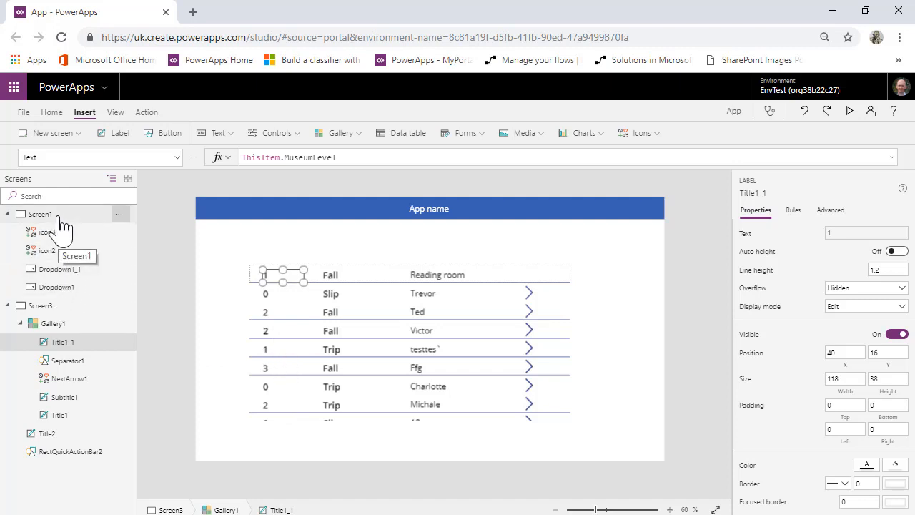
{"action": "mouse_move", "coordinate": [336, 341]}
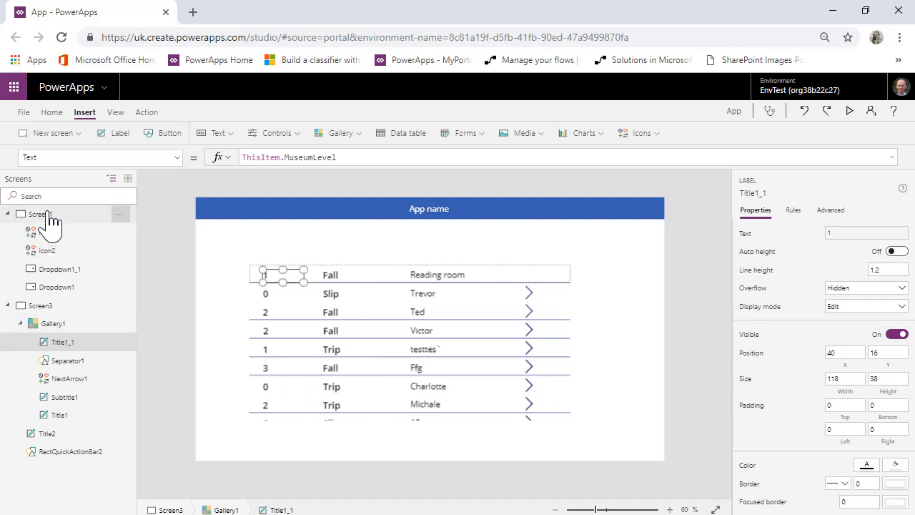
- Set Dropdown1's Items to Distinct(AccidentReporting, MuseumLevel), replacing the hardcoded Slip/Trip list
{"action": "left_click", "coordinate": [40, 215]}
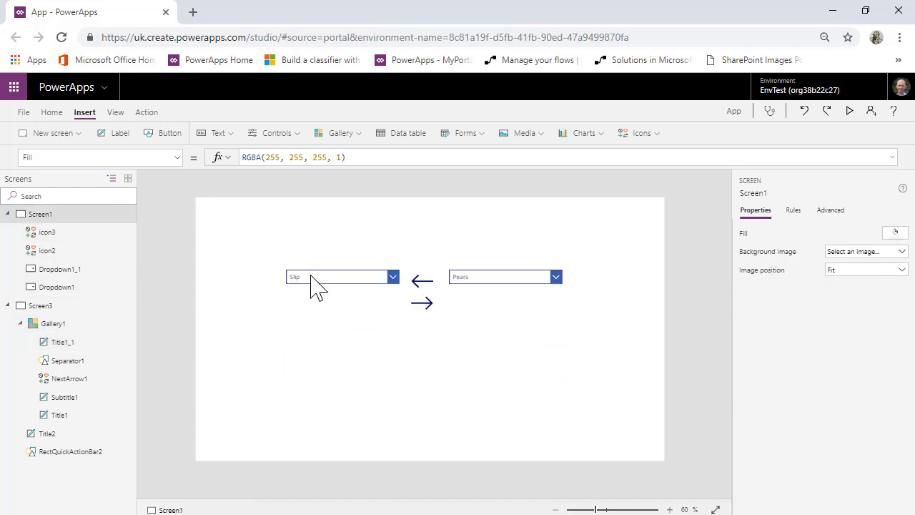
{"action": "left_click", "coordinate": [336, 277]}
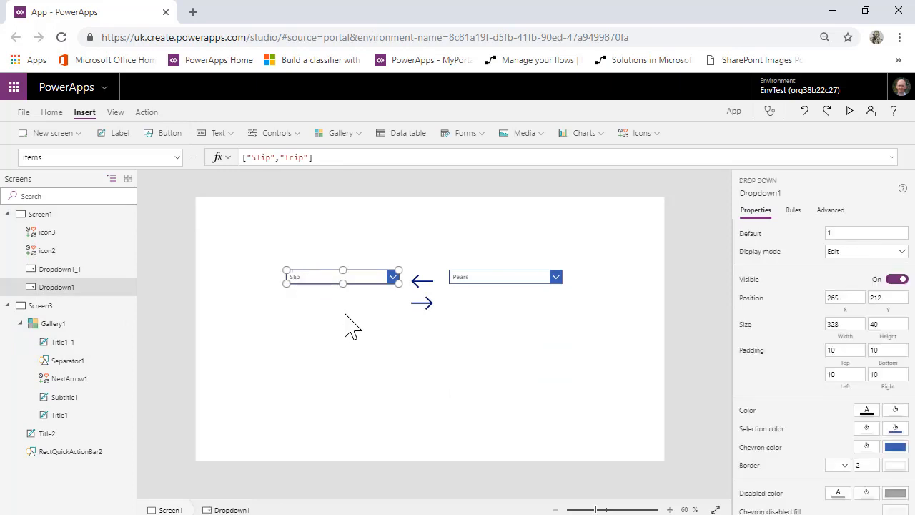
{"action": "mouse_move", "coordinate": [313, 260]}
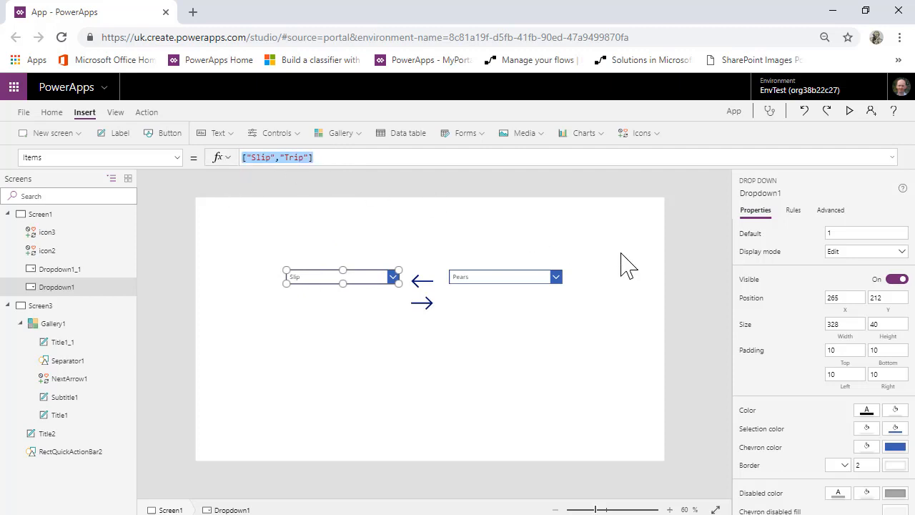
{"action": "type", "text": "acci"}
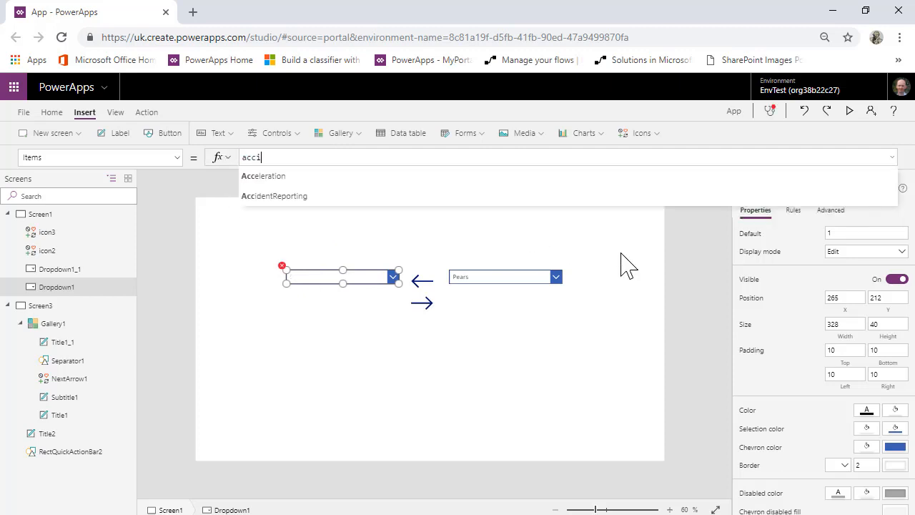
{"action": "left_click", "coordinate": [275, 195]}
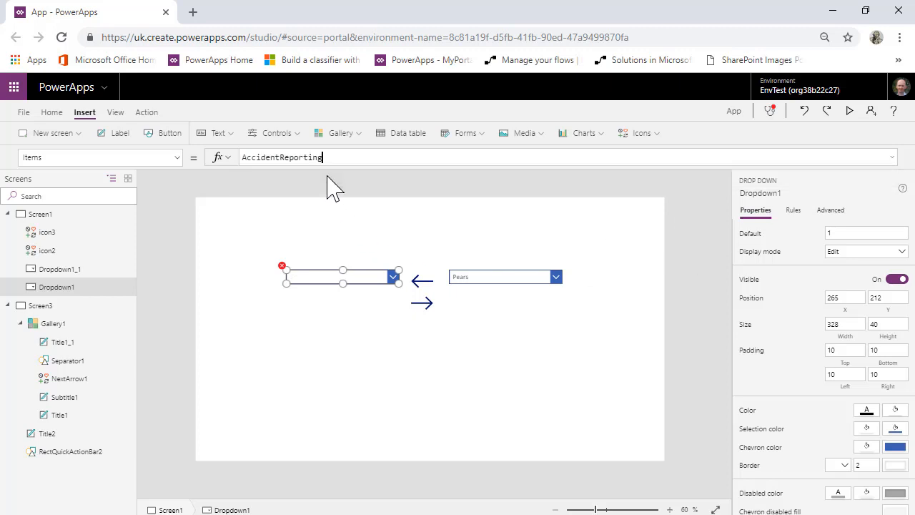
{"action": "type", "text": ".m"}
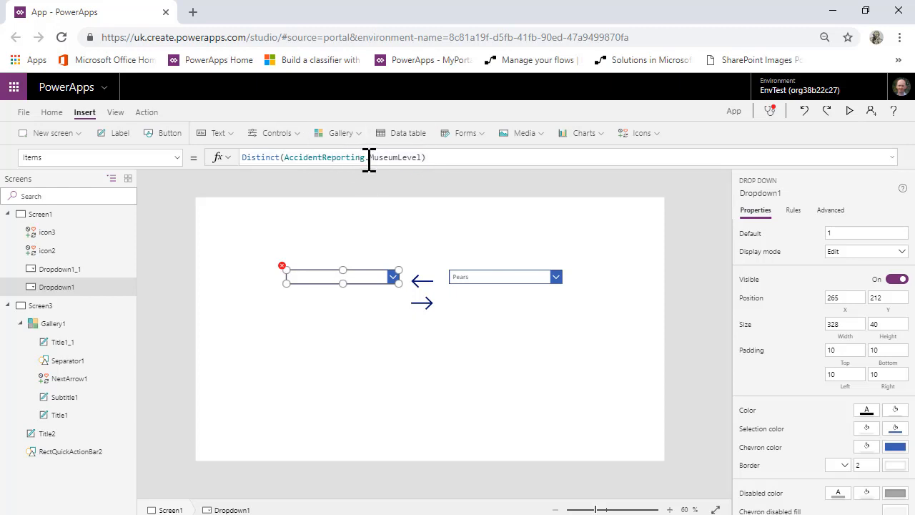
{"action": "left_click", "coordinate": [369, 158]}
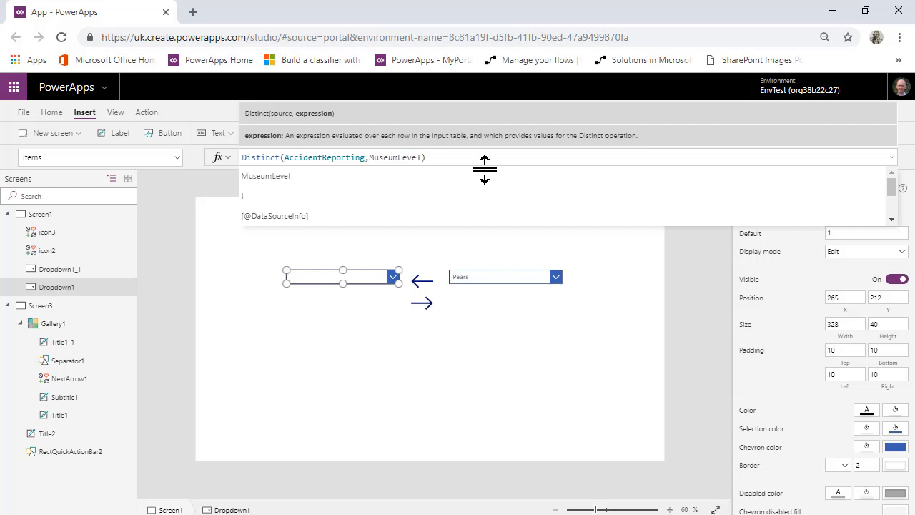
{"action": "mouse_move", "coordinate": [351, 337]}
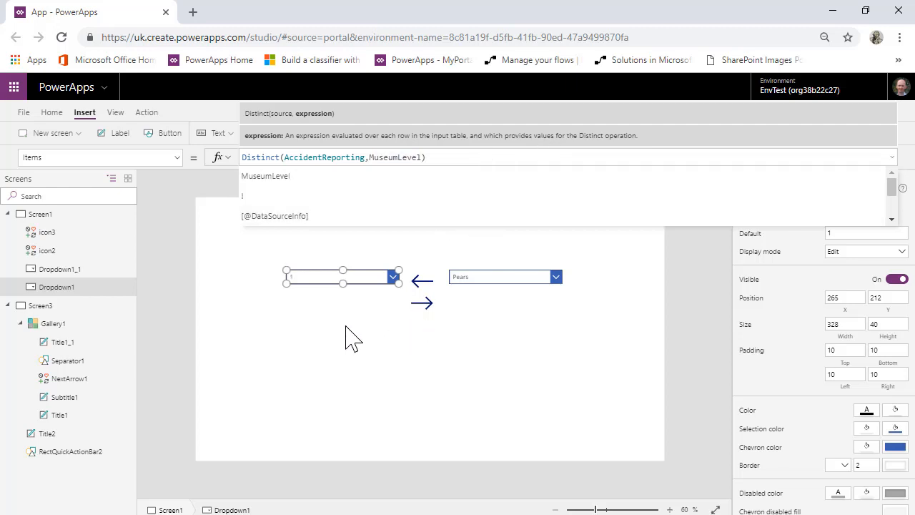
{"action": "left_click", "coordinate": [716, 510]}
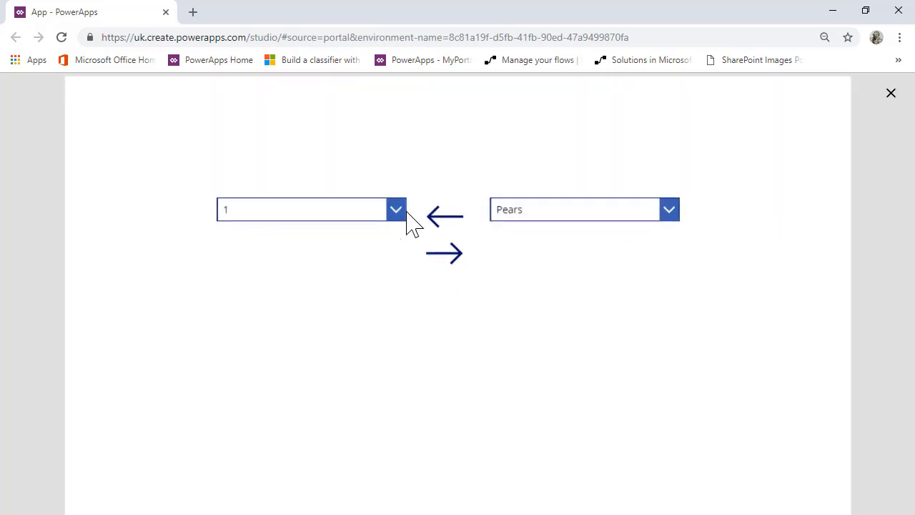
{"action": "left_click", "coordinate": [396, 209]}
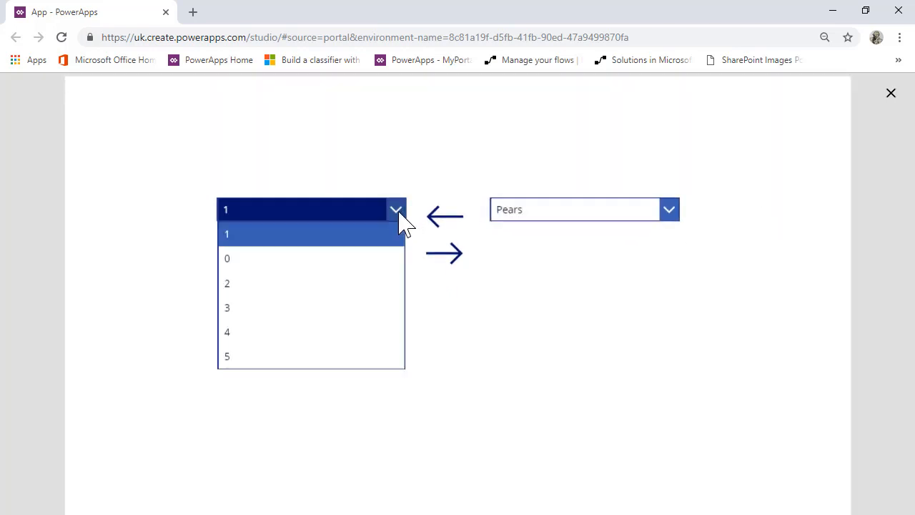
{"action": "left_click", "coordinate": [891, 93]}
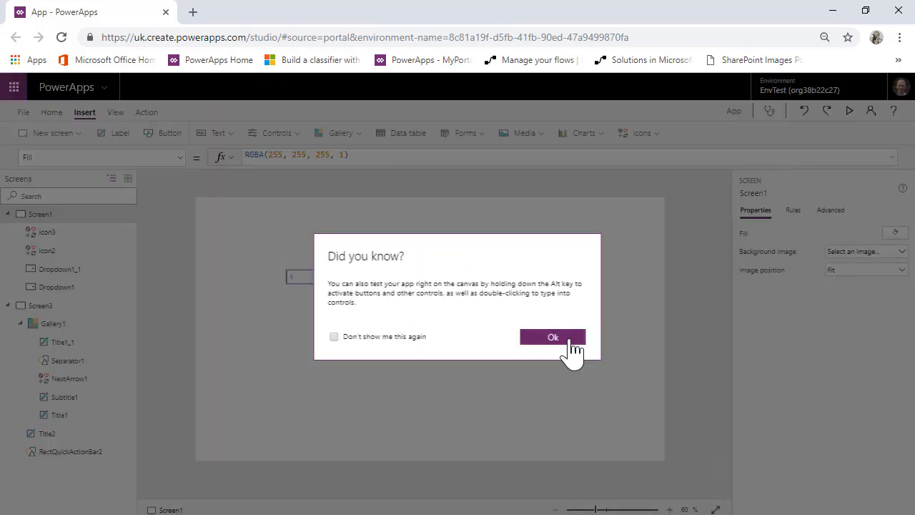
{"action": "left_click", "coordinate": [552, 337]}
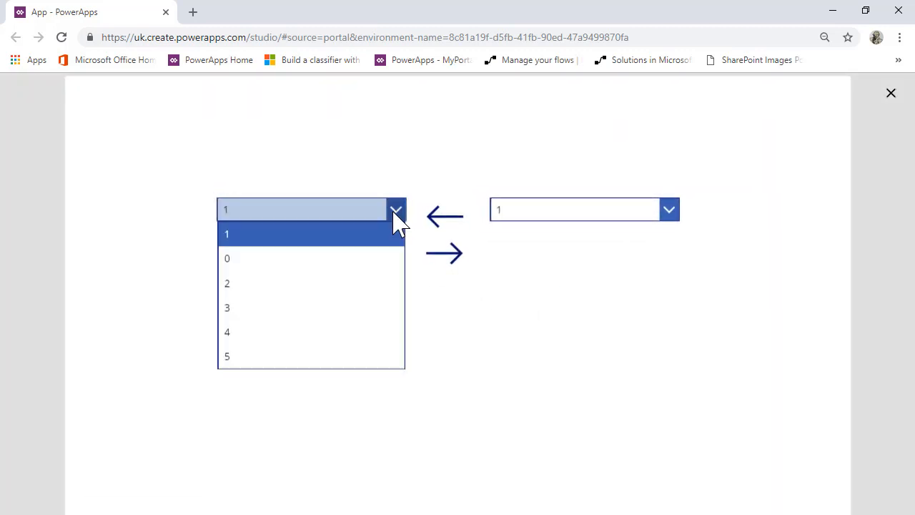
{"action": "left_click", "coordinate": [226, 307]}
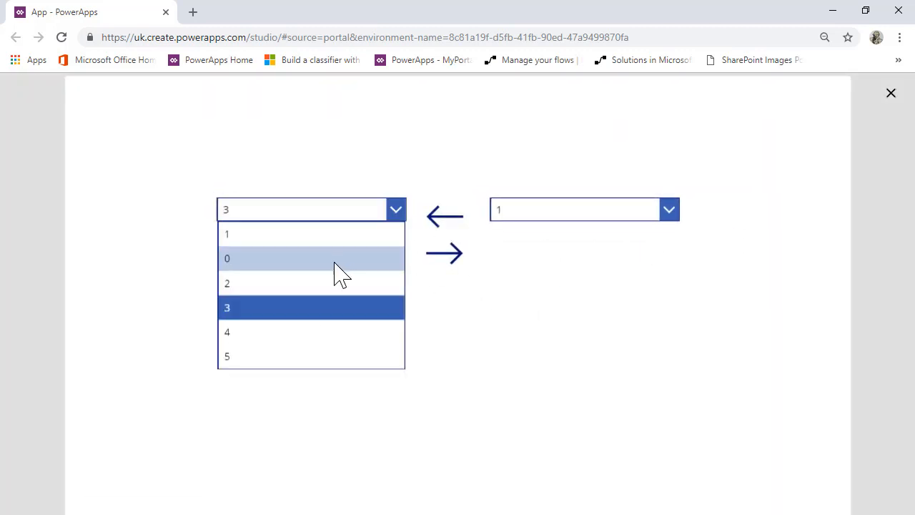
{"action": "left_click", "coordinate": [226, 235]}
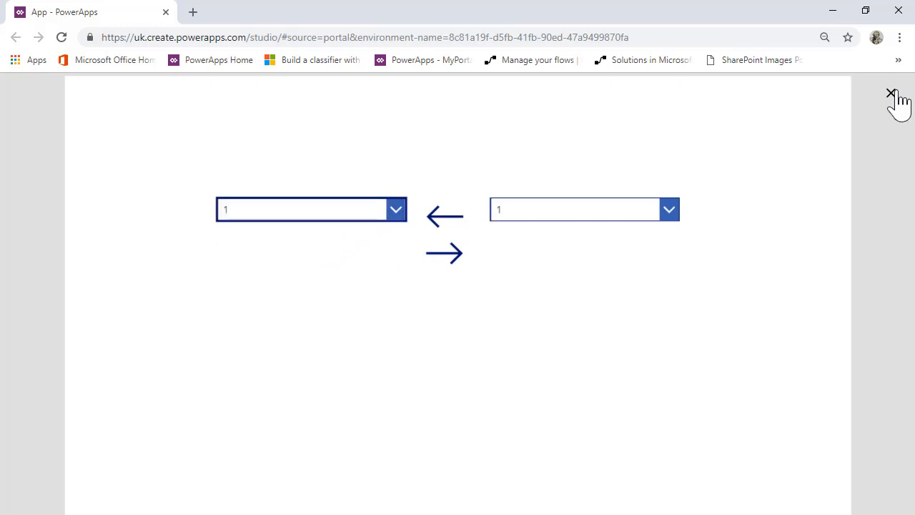
{"action": "left_click", "coordinate": [395, 209]}
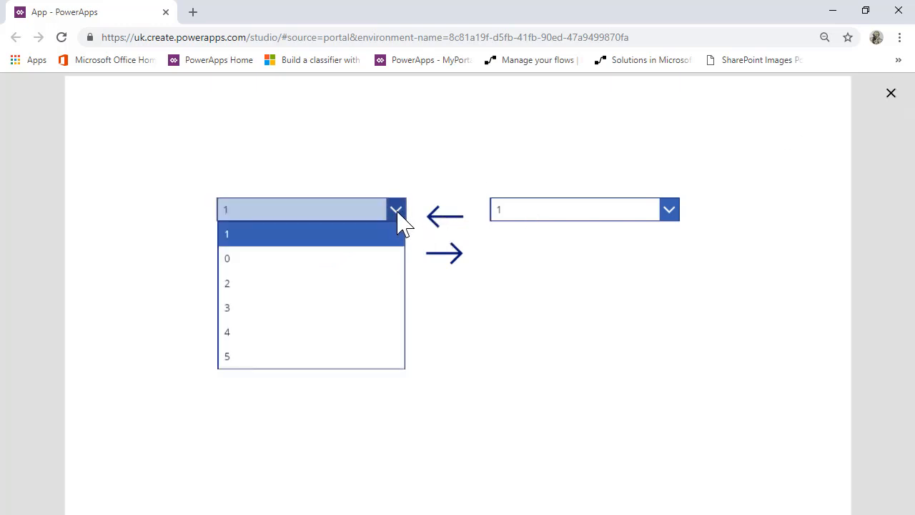
{"action": "left_click", "coordinate": [891, 91]}
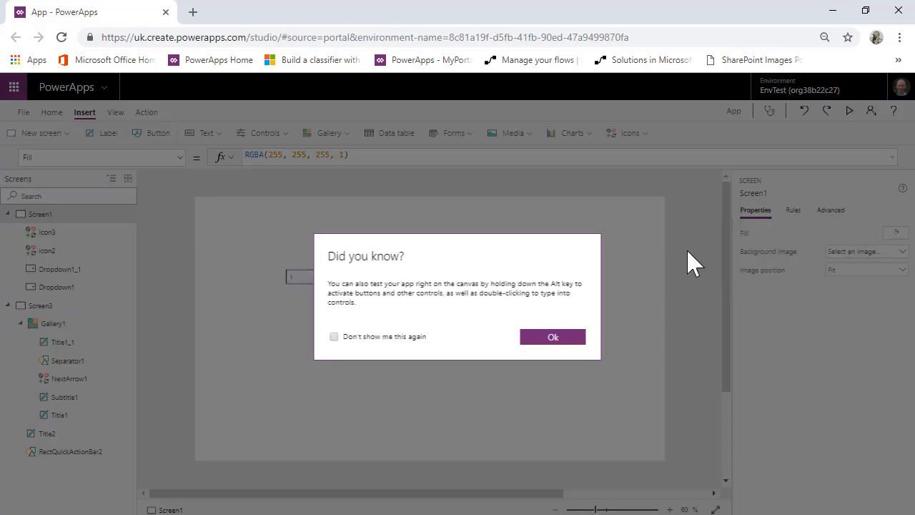
- Dismiss the tip and select the second dropdown, Dropdown1_1, in the tree view
{"action": "left_click", "coordinate": [552, 336]}
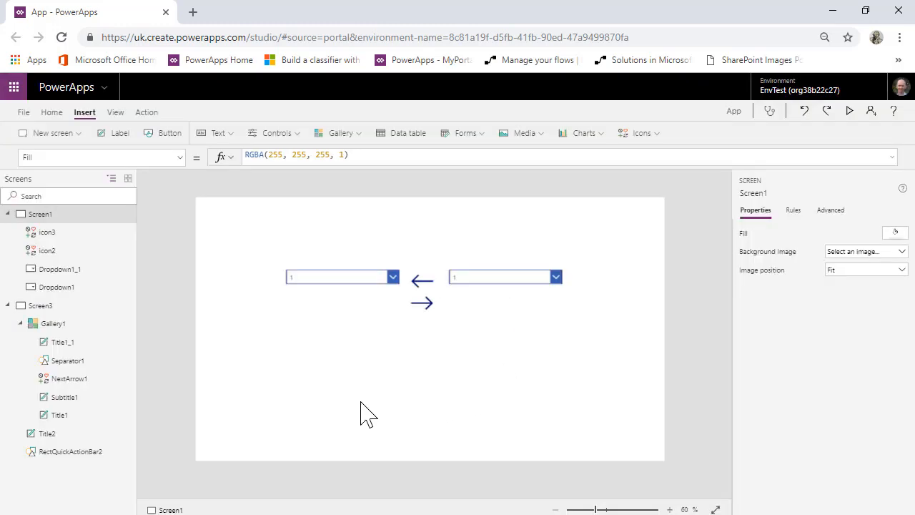
{"action": "left_click", "coordinate": [500, 277]}
{"action": "type", "text": "Default"}
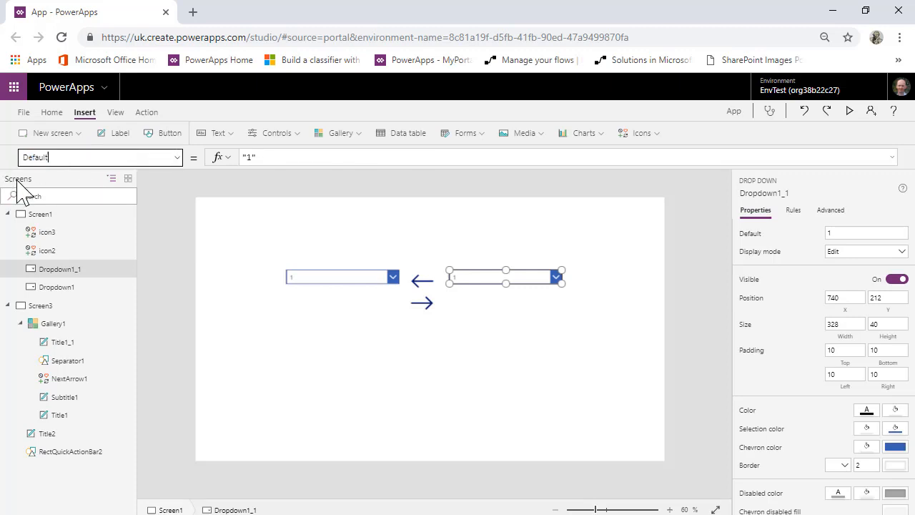
{"action": "mouse_move", "coordinate": [112, 296]}
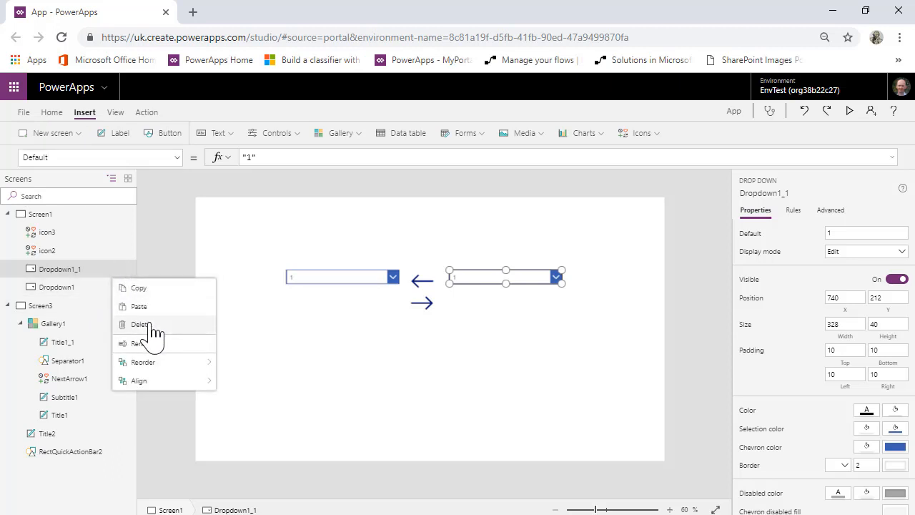
- Rename Dropdown1_1 to DD2 and Dropdown1 to DD1
{"action": "left_click", "coordinate": [141, 343]}
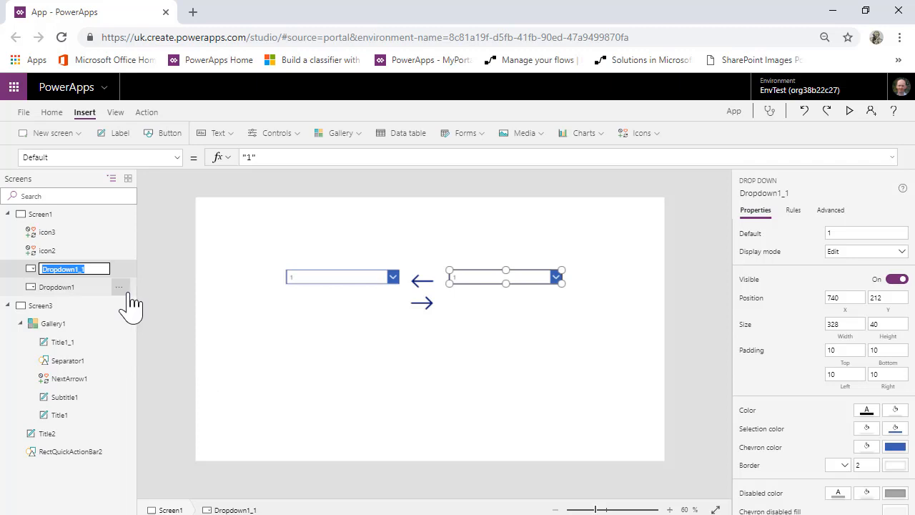
{"action": "type", "text": "DD"}
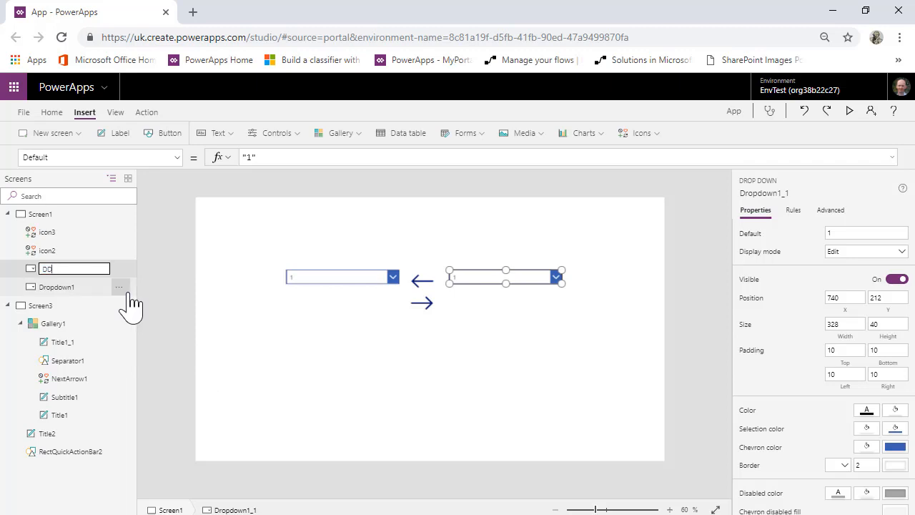
{"action": "type", "text": "3"}
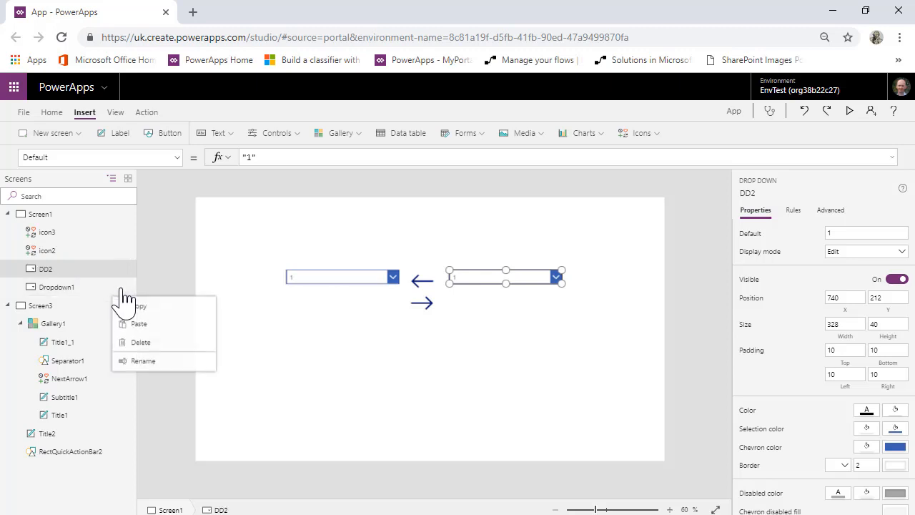
{"action": "left_click", "coordinate": [143, 361]}
{"action": "type", "text": "DD1"}
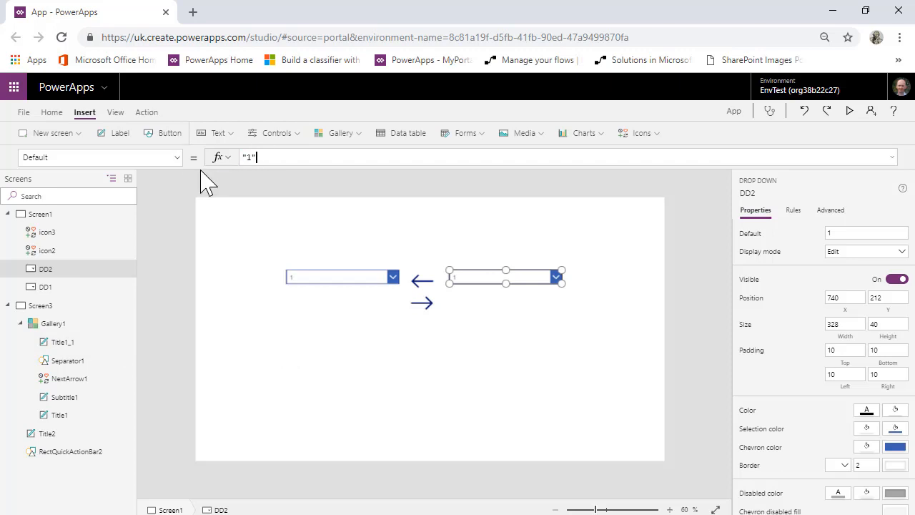
{"action": "triple_click", "coordinate": [249, 156]}
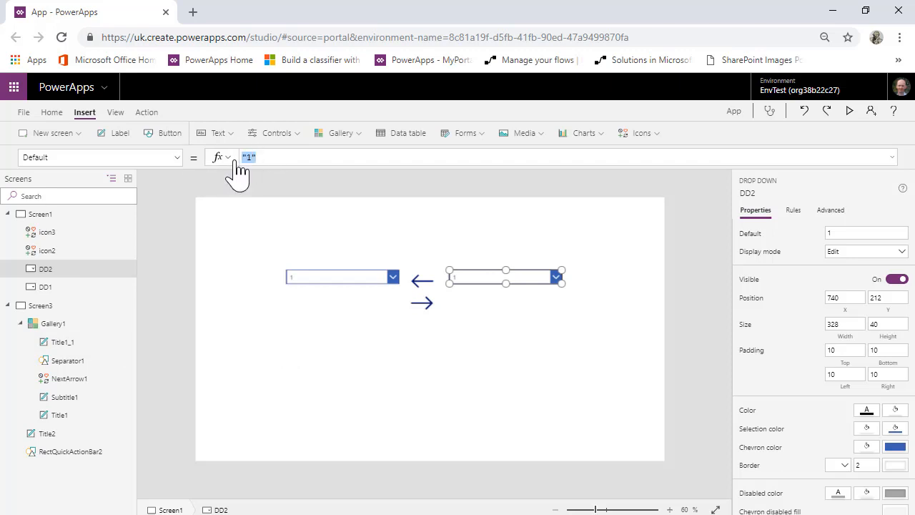
{"action": "type", "text": "dd1"}
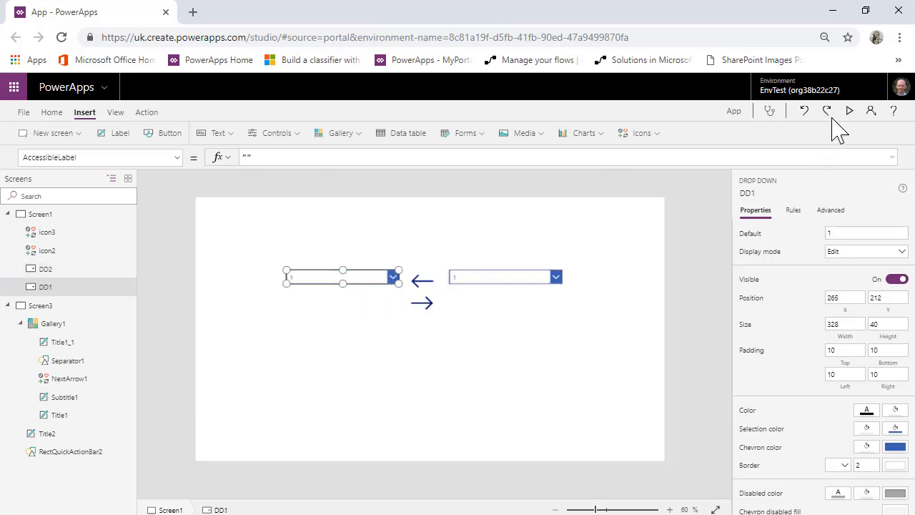
{"action": "left_click", "coordinate": [850, 112]}
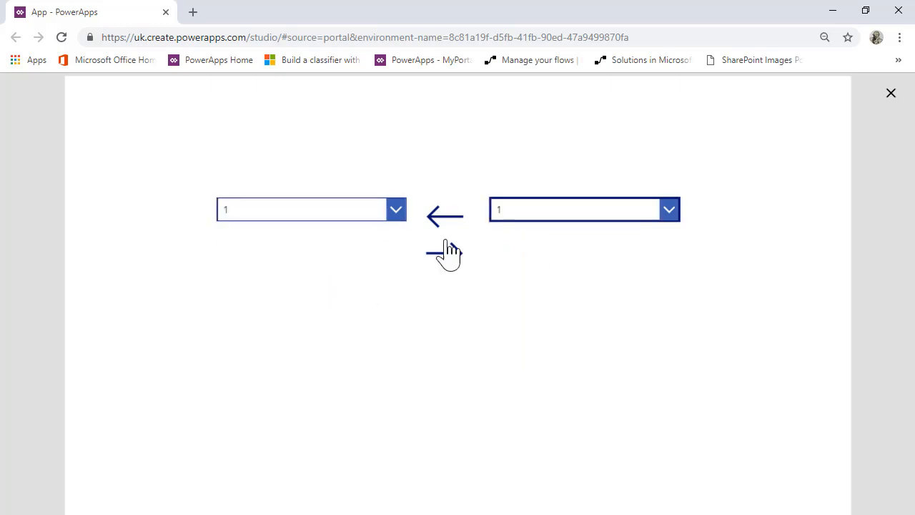
{"action": "left_click", "coordinate": [891, 93]}
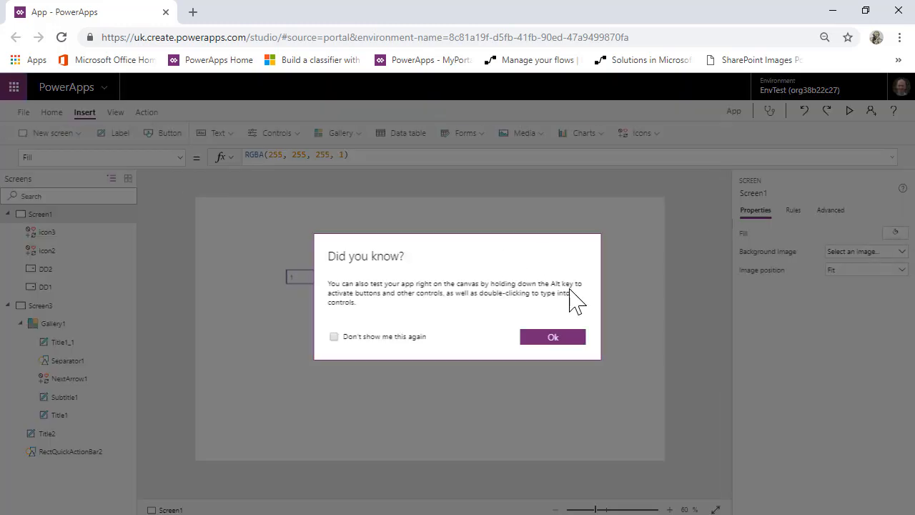
{"action": "left_click", "coordinate": [552, 338]}
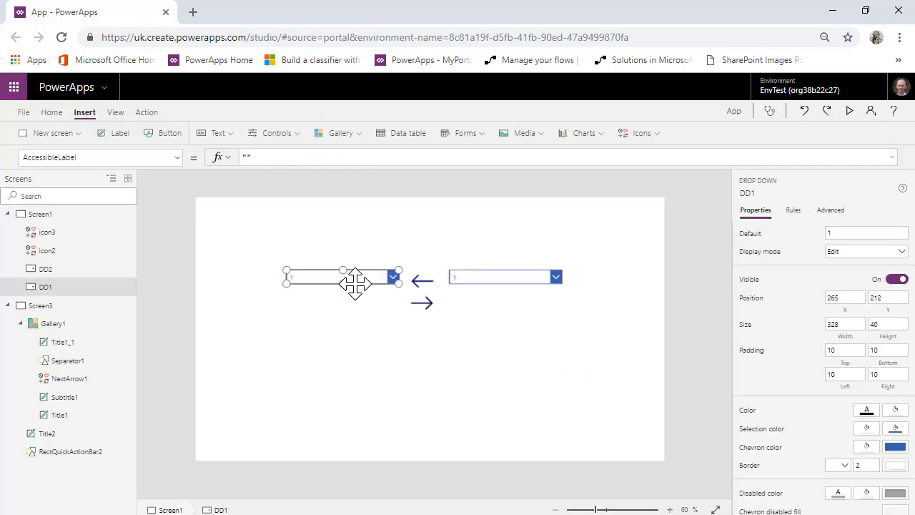
{"action": "mouse_move", "coordinate": [343, 348]}
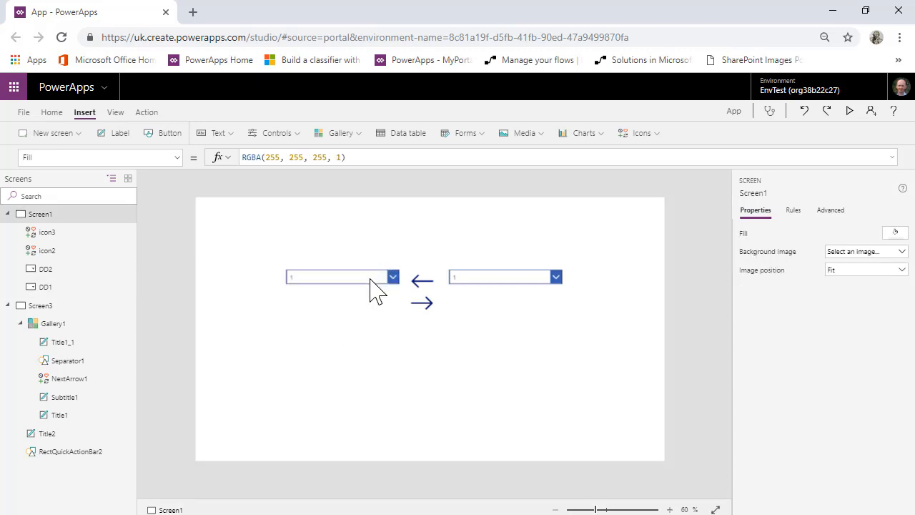
- Set DD1's OnChange to Set(gvDefaultDropdown, DD1.Selected.Value)
{"action": "left_click", "coordinate": [340, 278]}
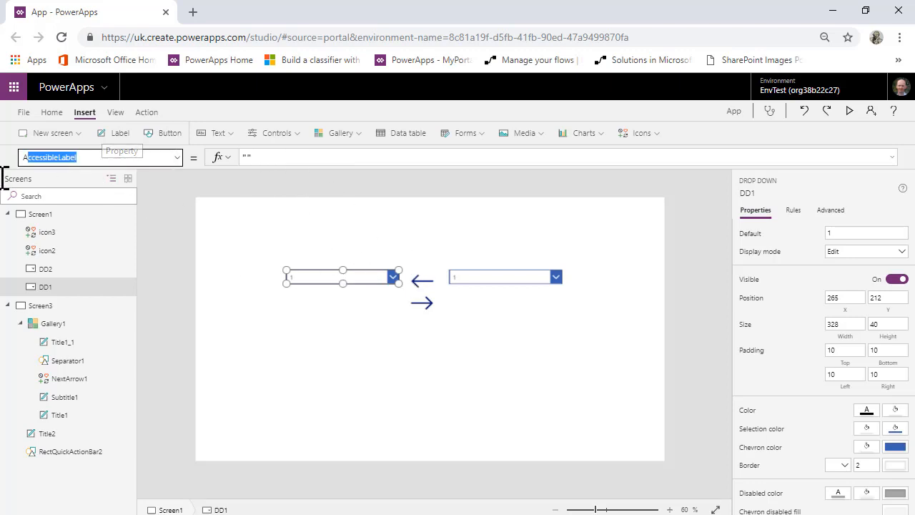
{"action": "left_click", "coordinate": [97, 156]}
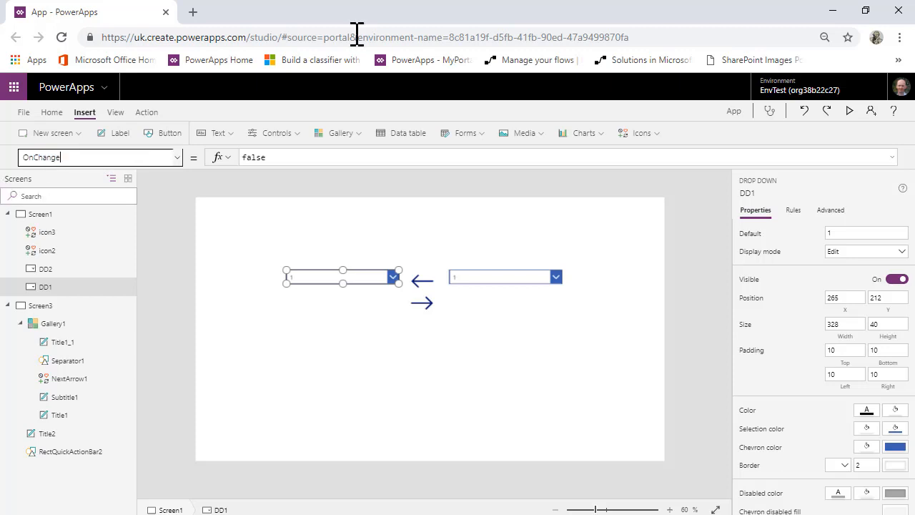
{"action": "left_click", "coordinate": [286, 156]}
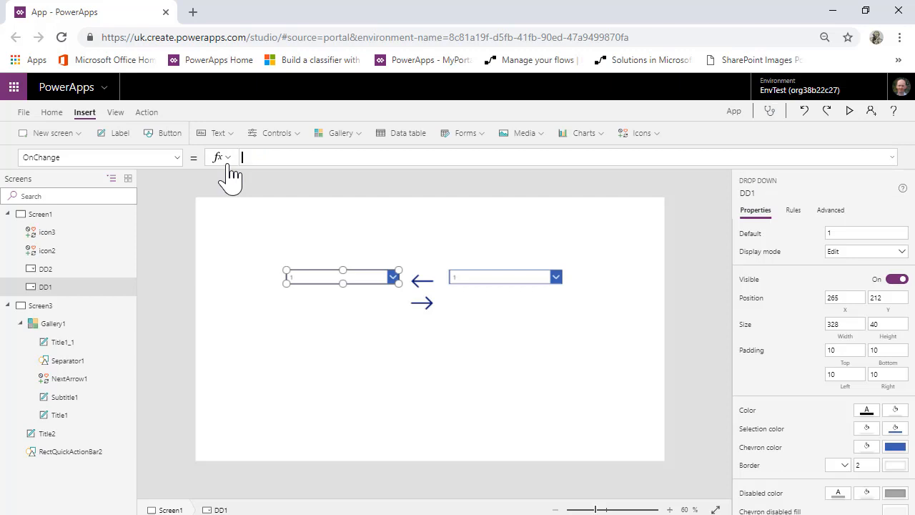
{"action": "type", "text": "Set(g"}
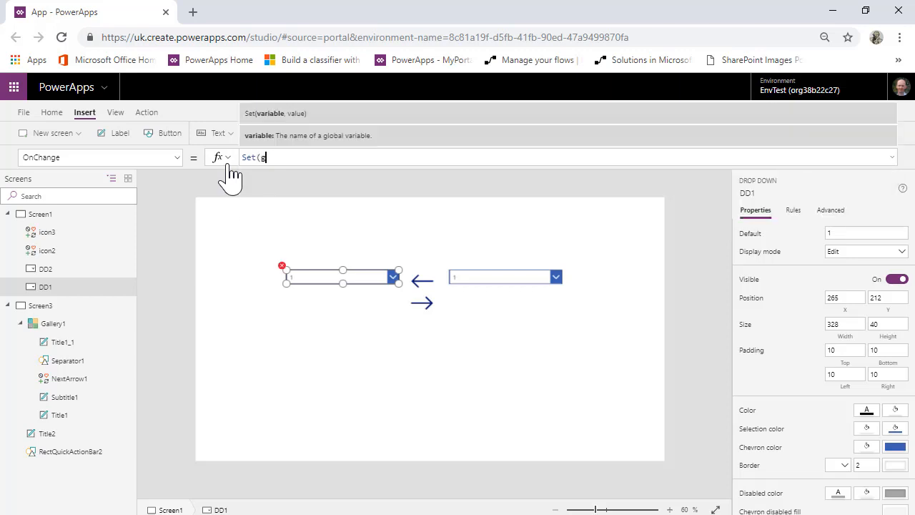
{"action": "type", "text": "vDefaultDerop"}
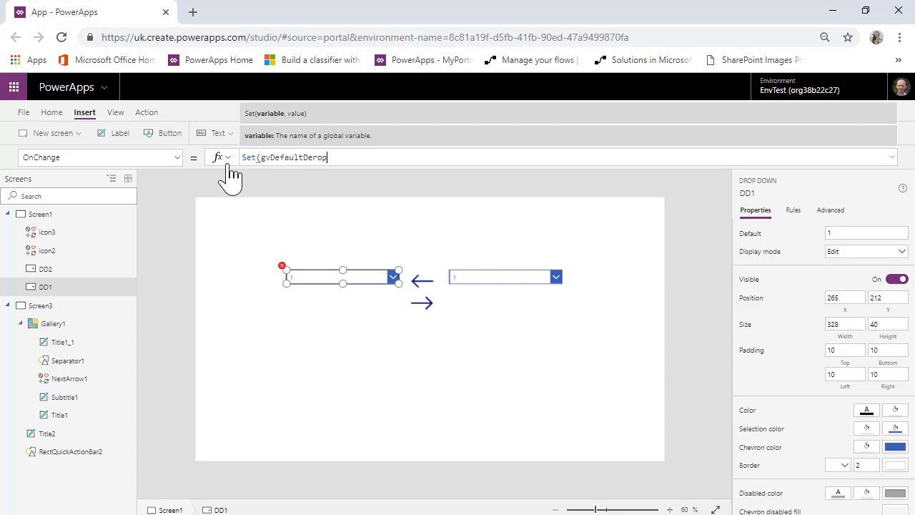
{"action": "type", "text": "down"}
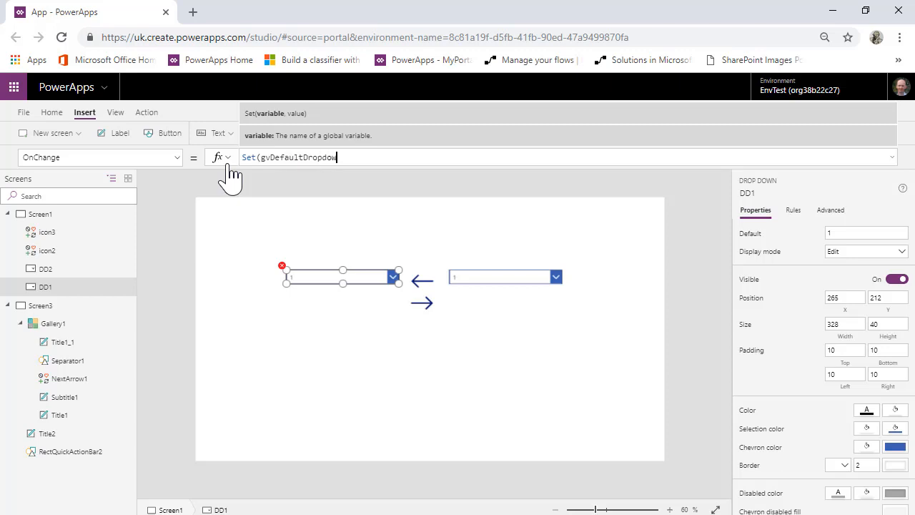
{"action": "type", "text": "n,"}
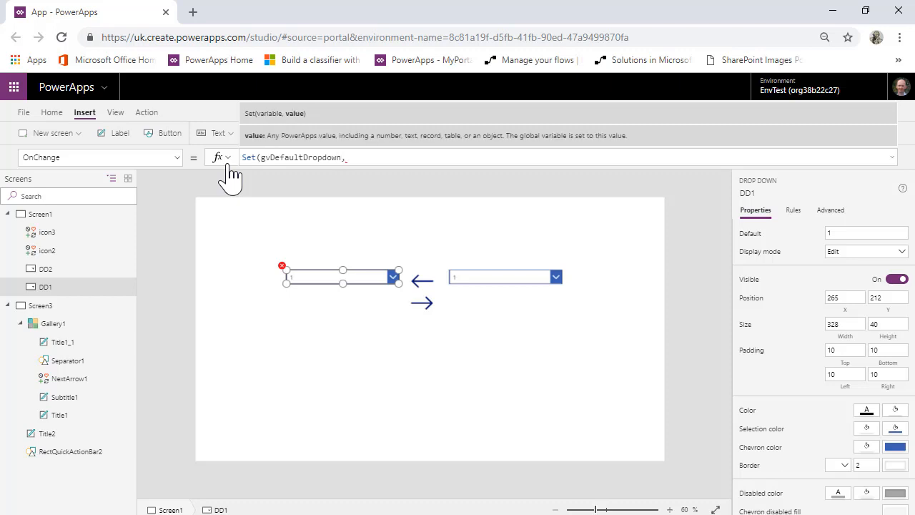
{"action": "type", "text": "dd"}
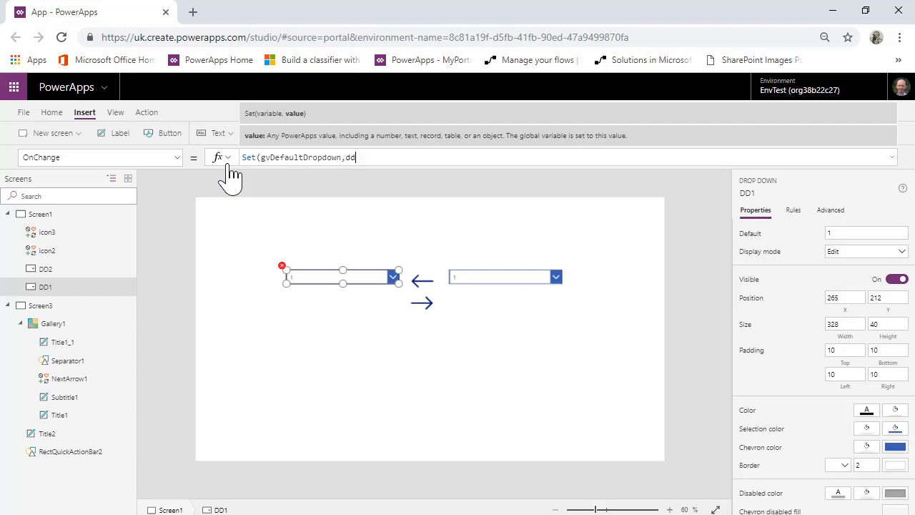
{"action": "type", "text": "DD1.selected."}
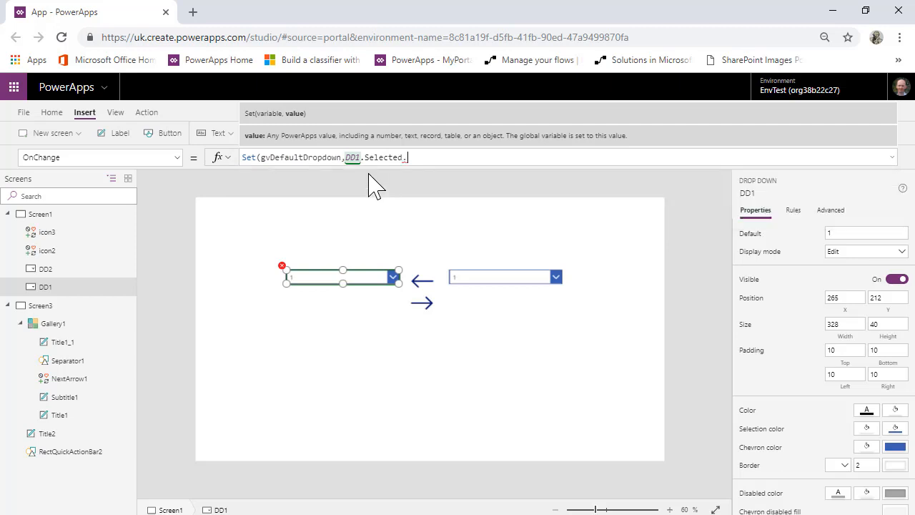
{"action": "type", "text": "Value)"}
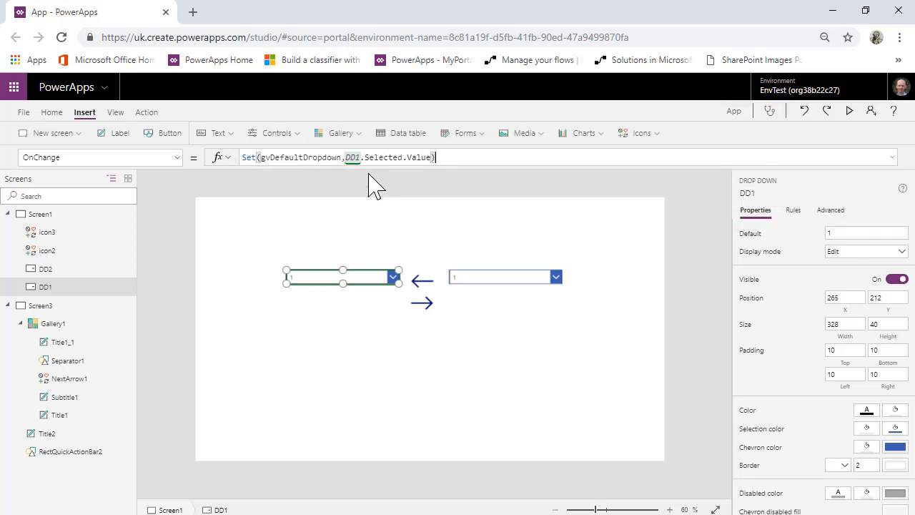
{"action": "mouse_move", "coordinate": [408, 250]}
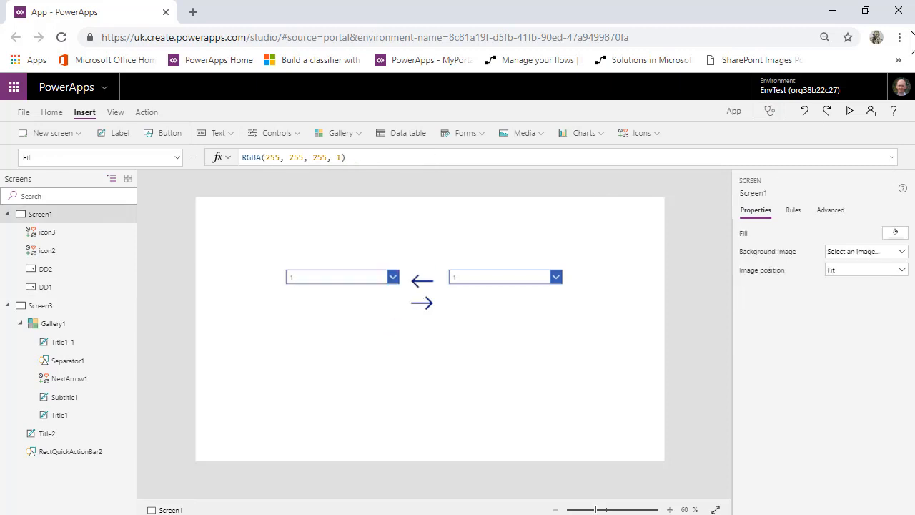
- Test picking a level in preview, set DD2's Default to gvDefaultDropdown, and preview again
{"action": "left_click", "coordinate": [849, 112]}
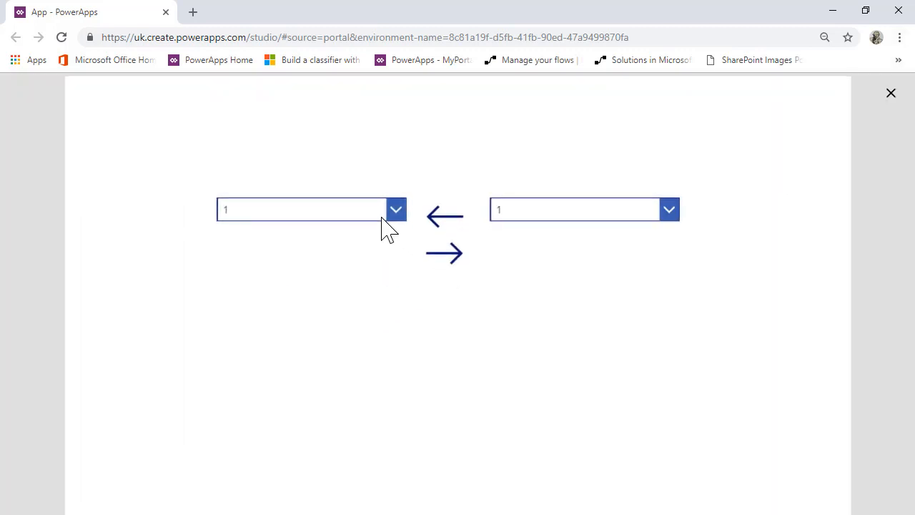
{"action": "left_click", "coordinate": [395, 209]}
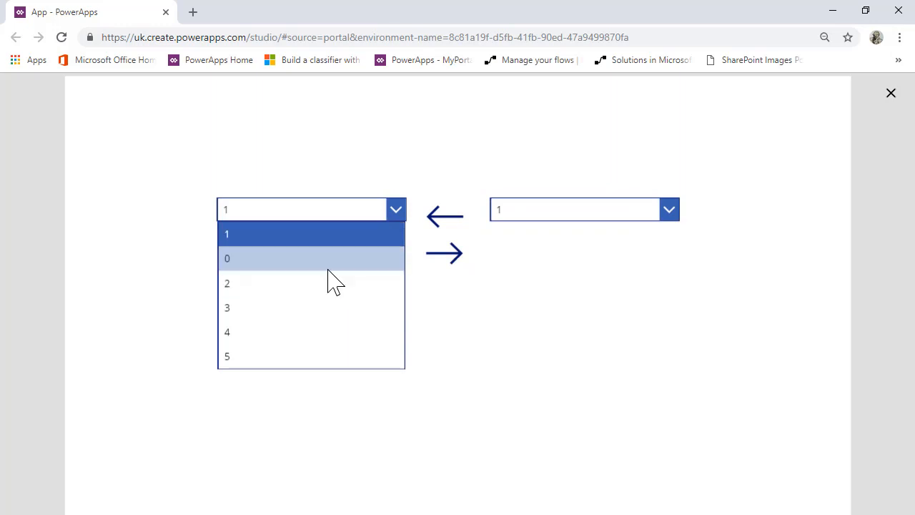
{"action": "left_click", "coordinate": [228, 283]}
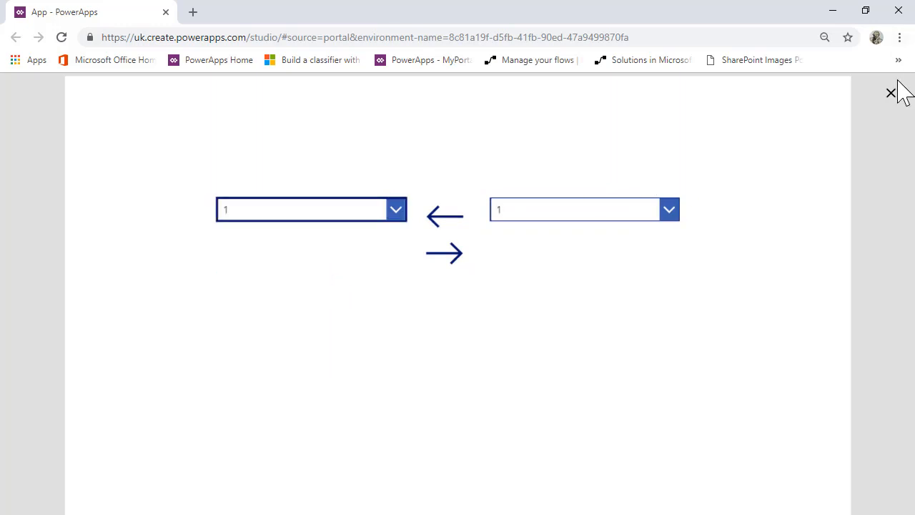
{"action": "left_click", "coordinate": [891, 93]}
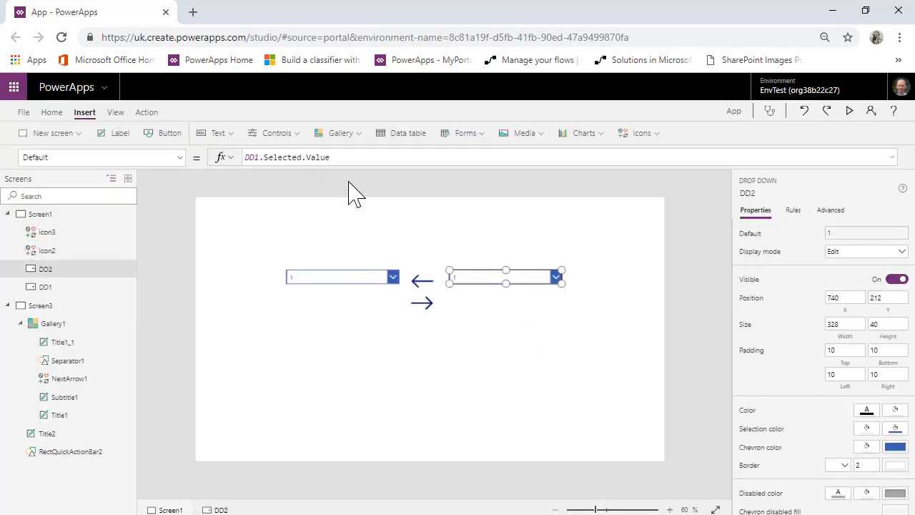
{"action": "mouse_move", "coordinate": [318, 309]}
{"action": "type", "text": "gvDefaultDropdown"}
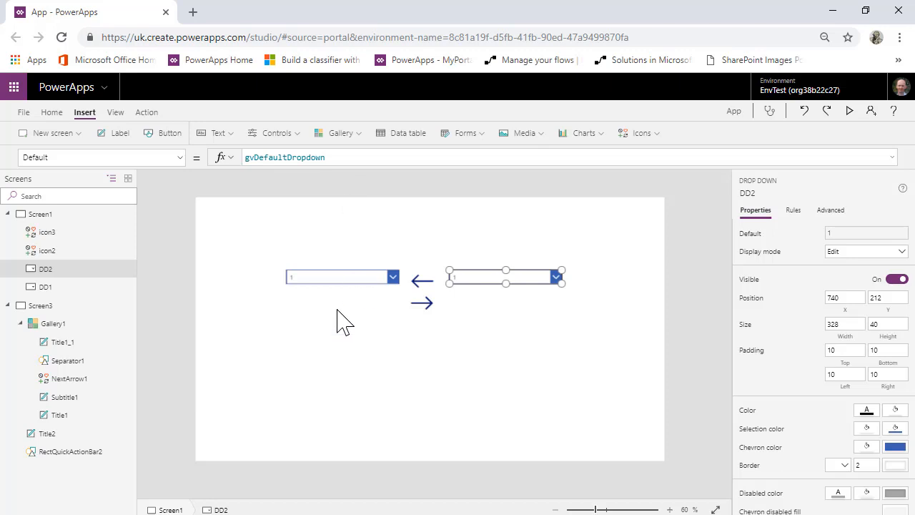
{"action": "left_click", "coordinate": [849, 112]}
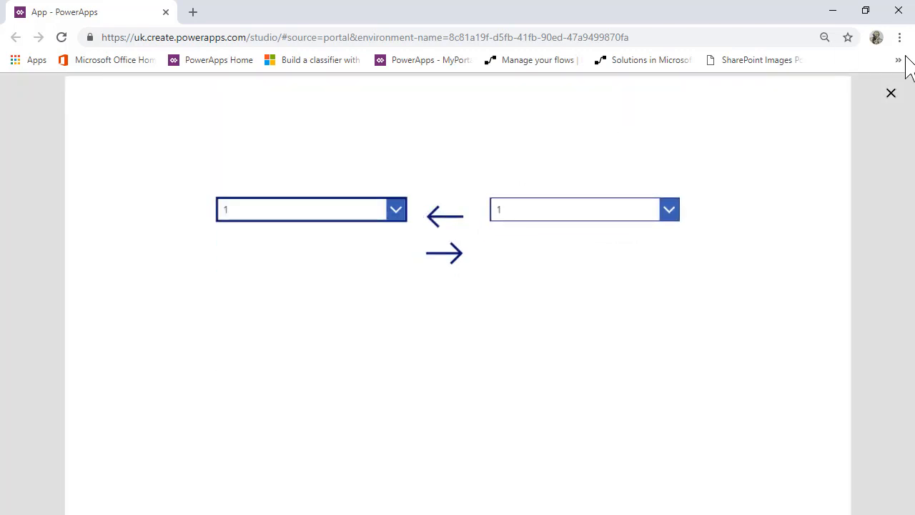
- Set DD2's OnChange to Set(gvDefaultDropdown, DD2.Selected.Value), test in preview, then return to DD1
{"action": "left_click", "coordinate": [891, 93]}
{"action": "type", "text": "OnC"}
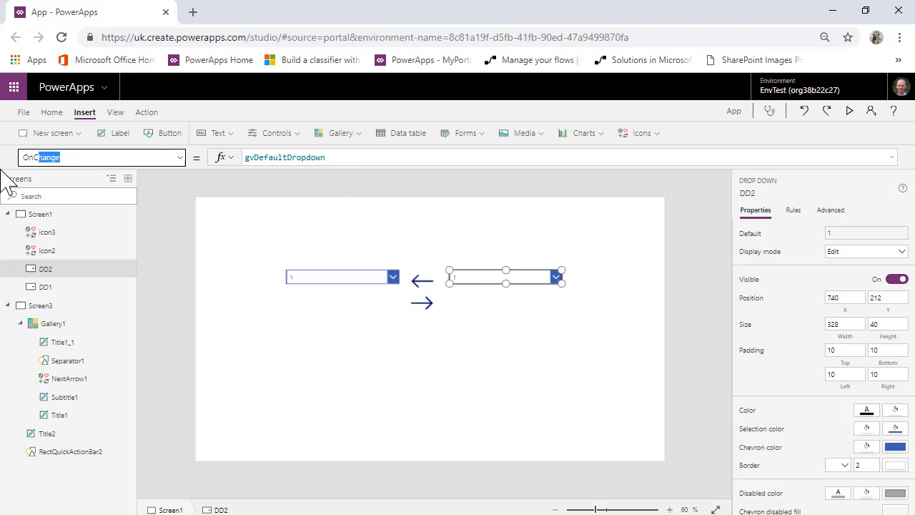
{"action": "type", "text": "false"}
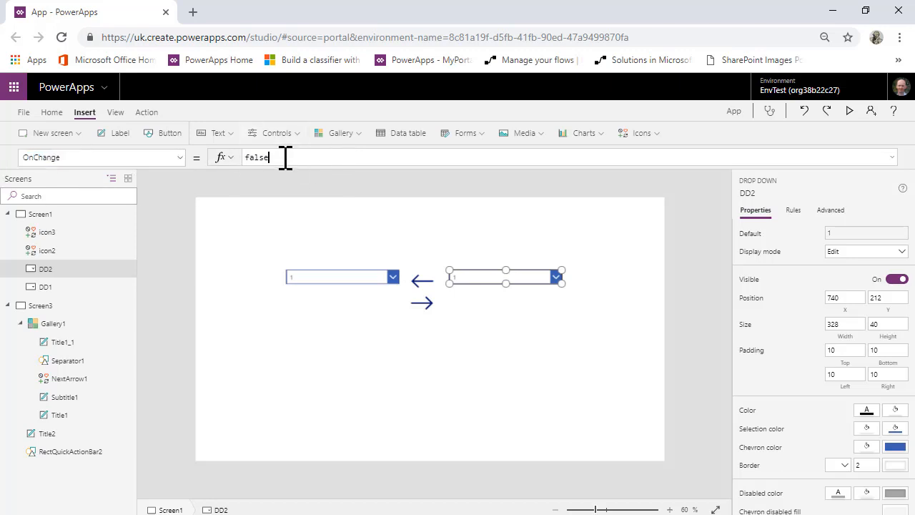
{"action": "type", "text": "Set(gvDefaultDropdown,DD1.Selected.Value)"}
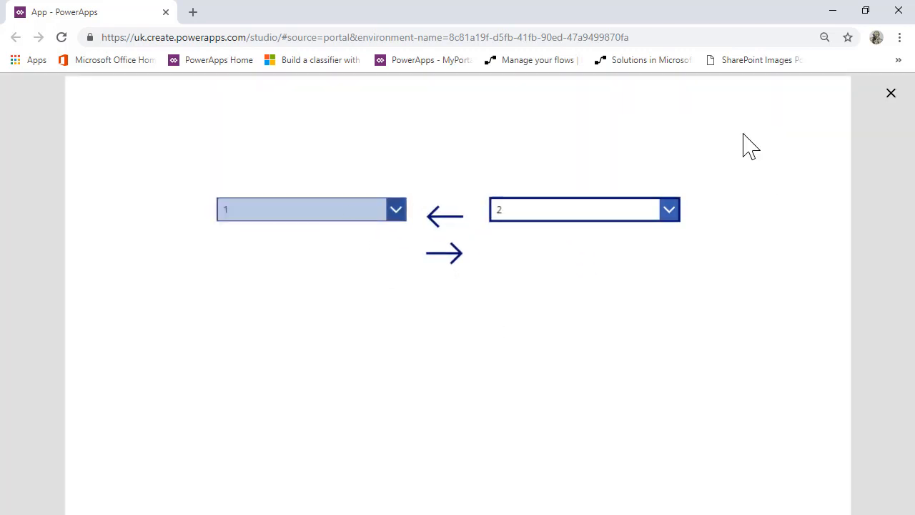
{"action": "left_click", "coordinate": [891, 93]}
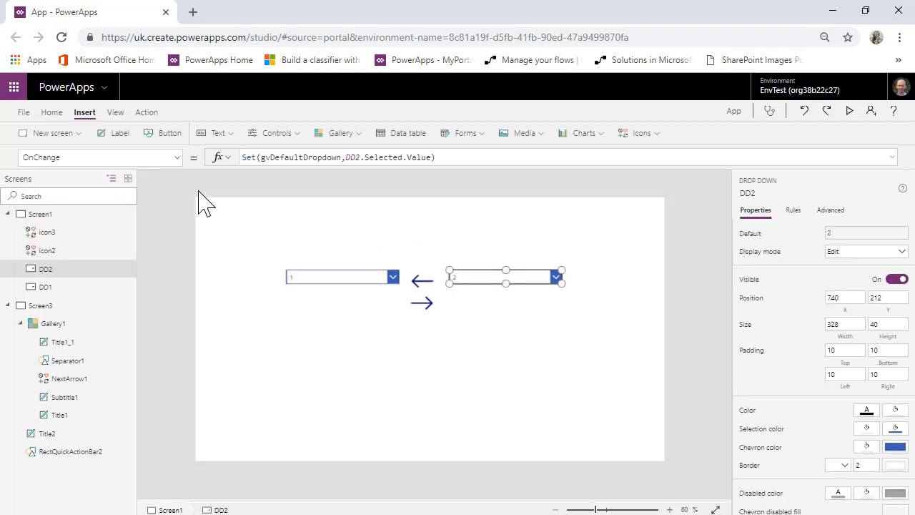
{"action": "left_click", "coordinate": [100, 155]}
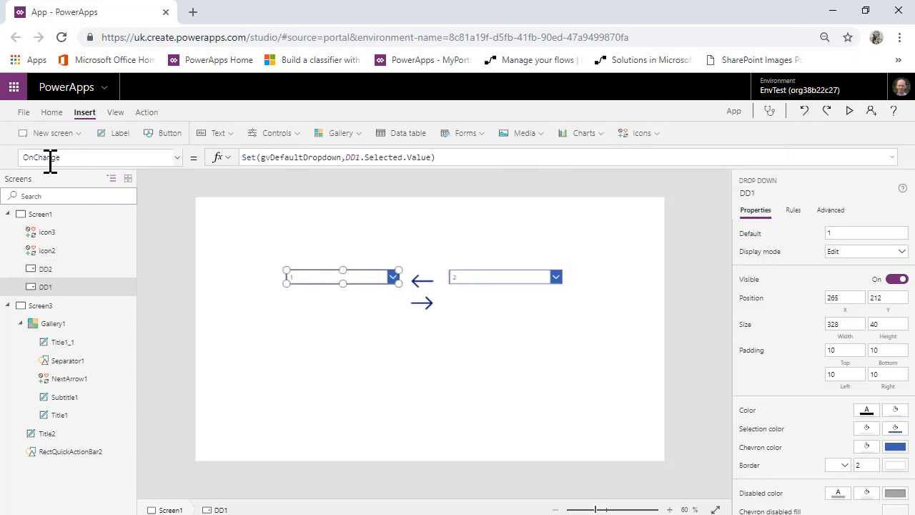
- Set DD1's Default to gvDefaultDropdown and verify in preview that picking 3 then 0 keeps both dropdowns in sync
{"action": "left_click", "coordinate": [101, 156]}
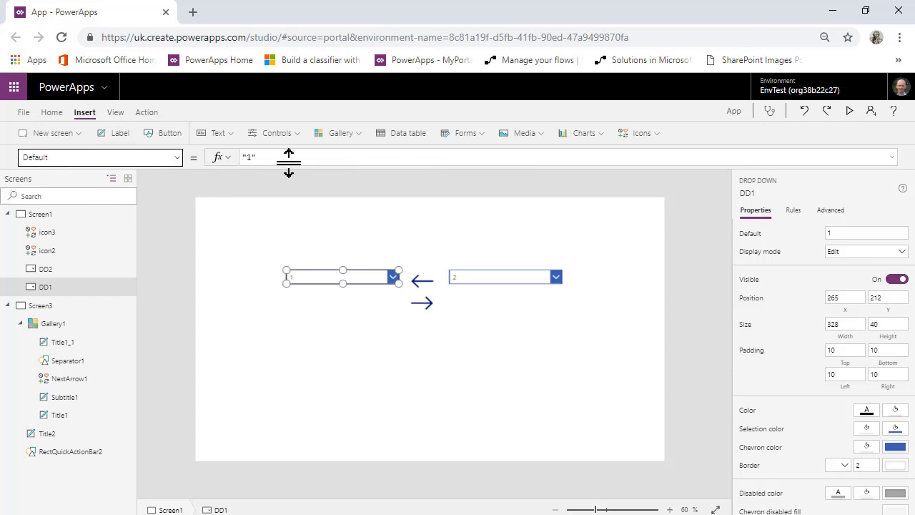
{"action": "type", "text": "gvDefaultDropdown"}
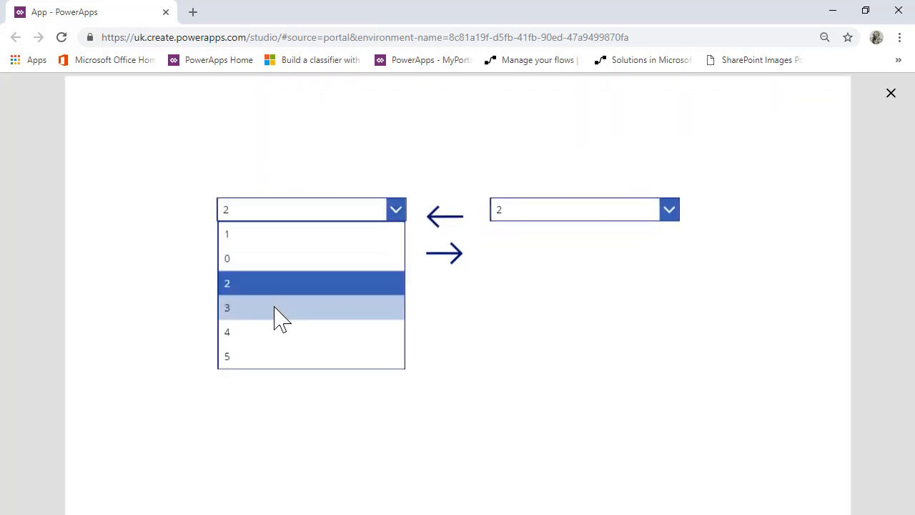
{"action": "left_click", "coordinate": [226, 307]}
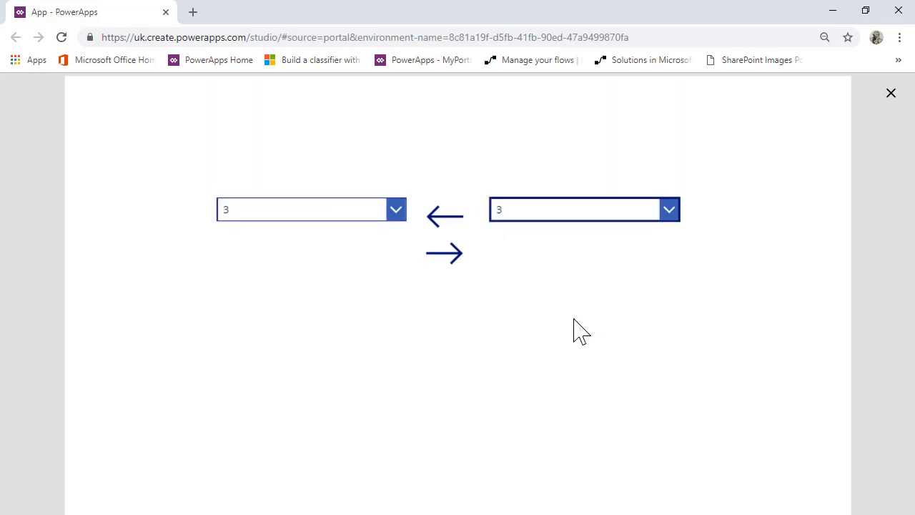
{"action": "left_click", "coordinate": [669, 209]}
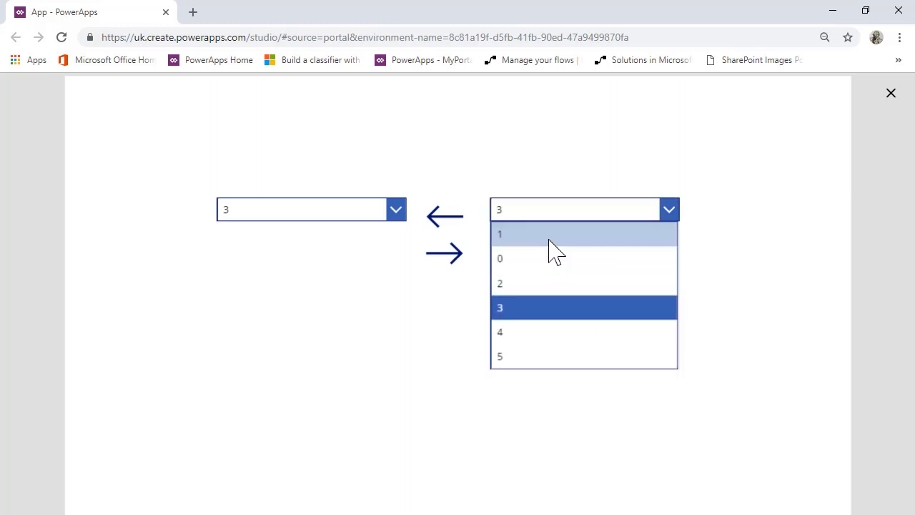
{"action": "left_click", "coordinate": [558, 234]}
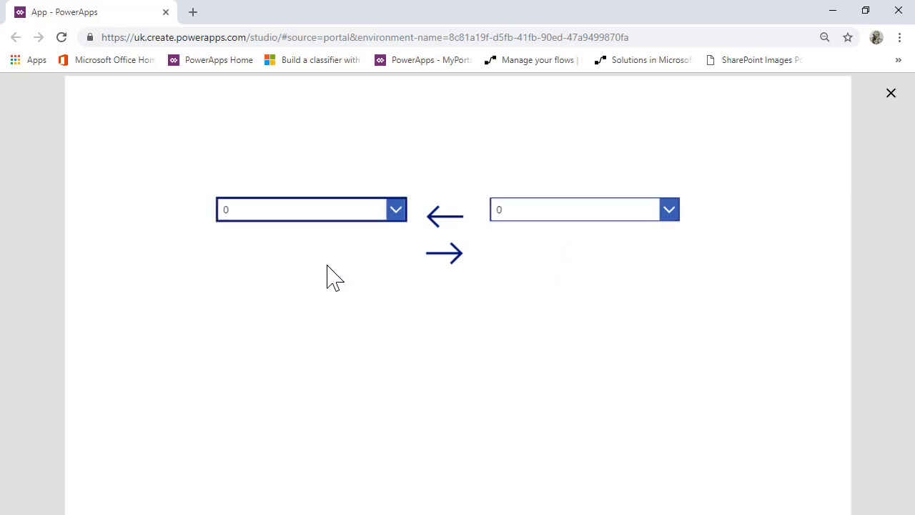
{"action": "mouse_move", "coordinate": [429, 303]}
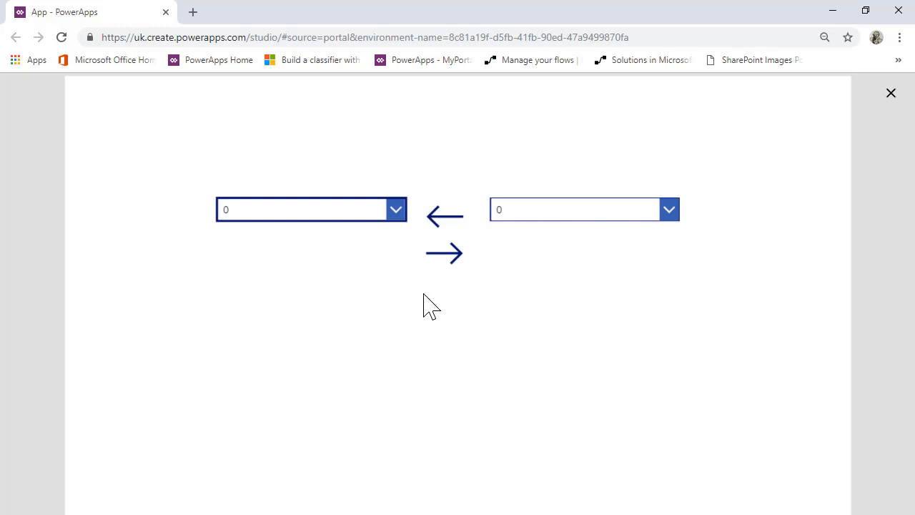
{"action": "mouse_move", "coordinate": [341, 325]}
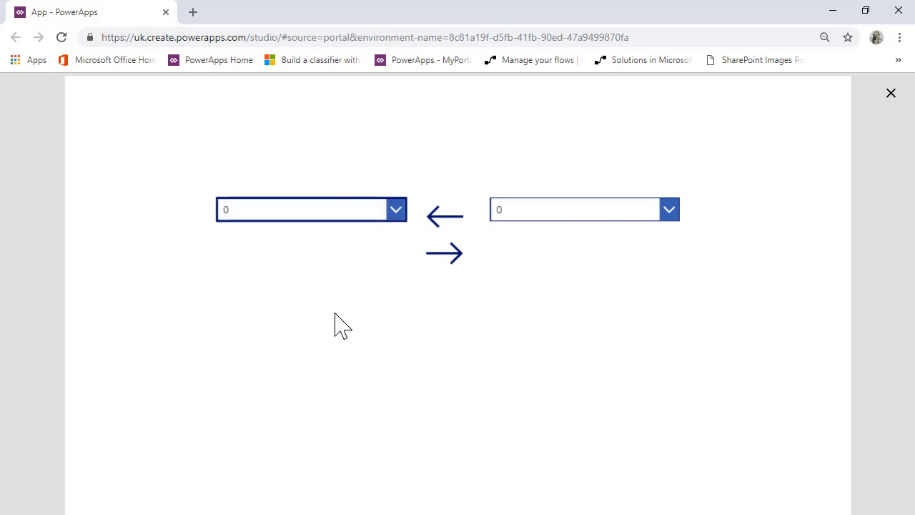
- Cut DD2 from Screen1, paste it onto Screen3 and nudge it above Gallery1
{"action": "left_click", "coordinate": [891, 93]}
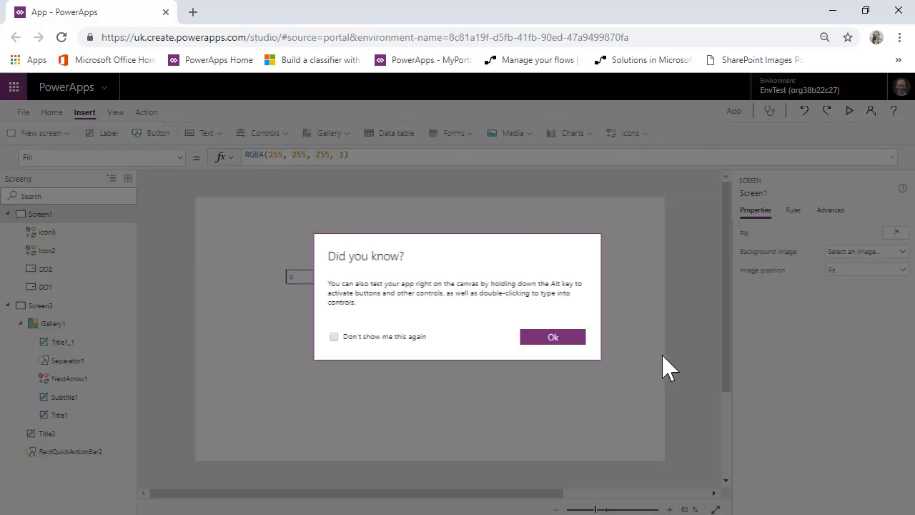
{"action": "left_click", "coordinate": [552, 338]}
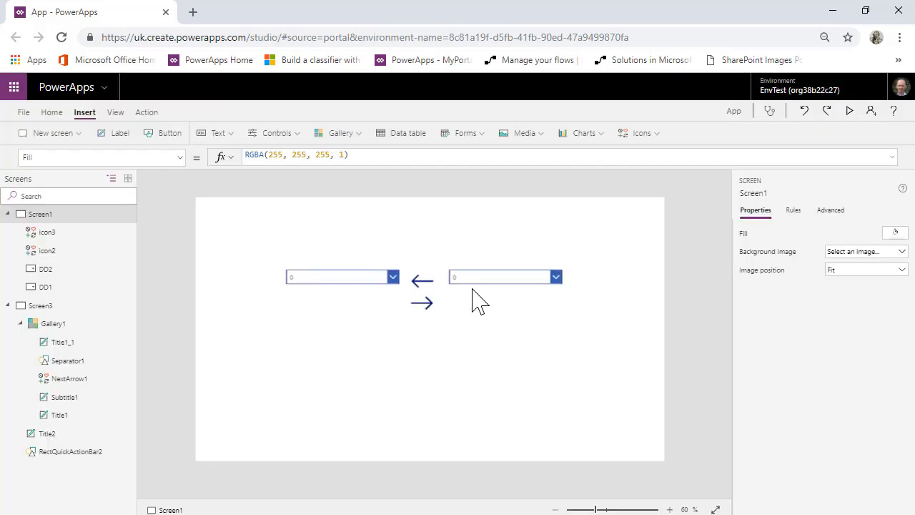
{"action": "left_click", "coordinate": [500, 278]}
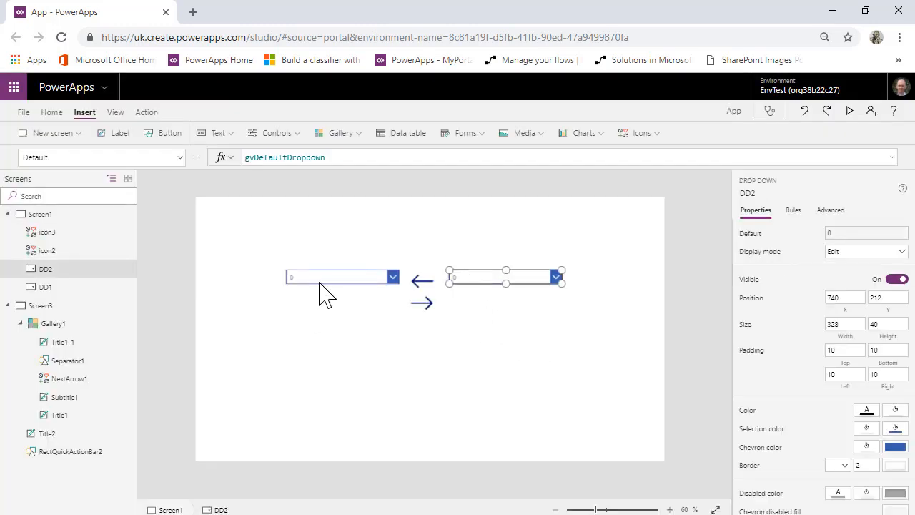
{"action": "mouse_move", "coordinate": [384, 312]}
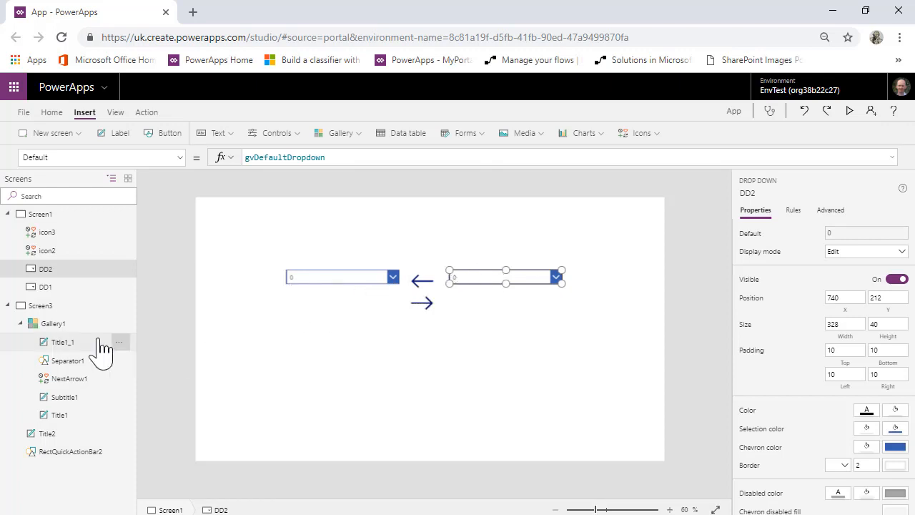
{"action": "mouse_move", "coordinate": [491, 276]}
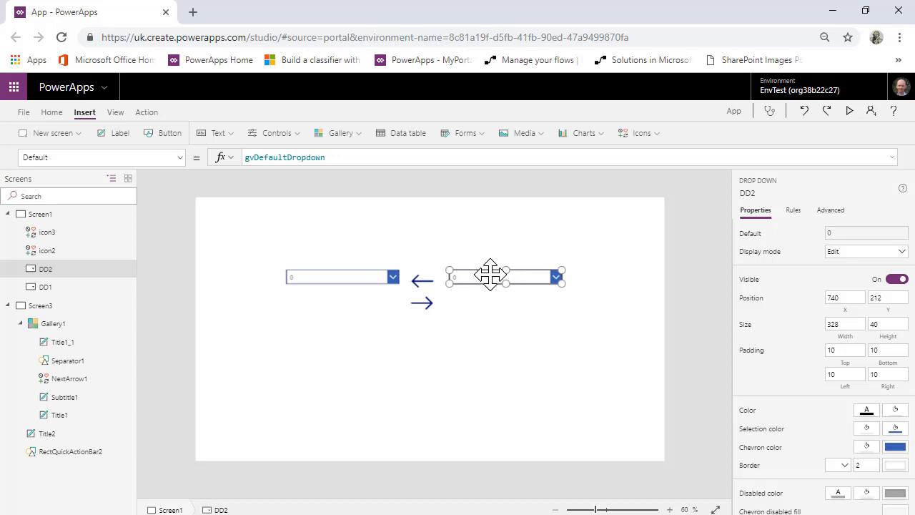
{"action": "mouse_move", "coordinate": [280, 312]}
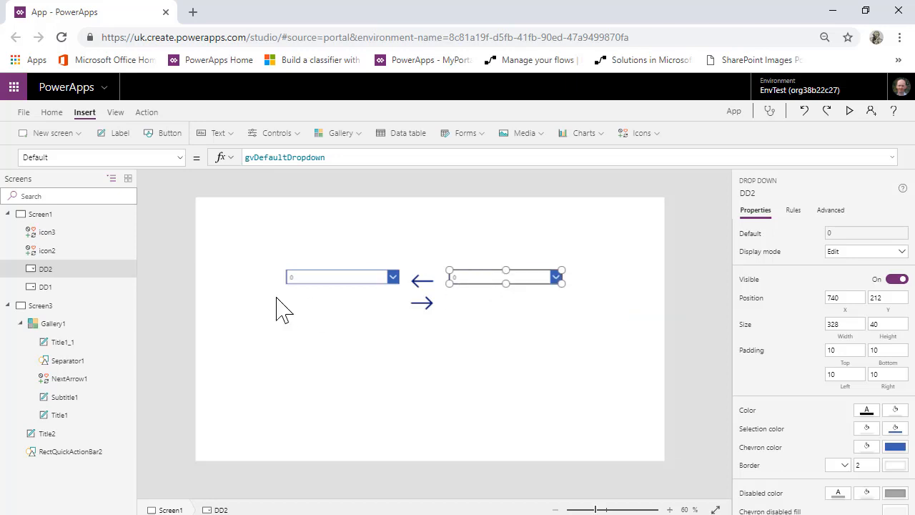
{"action": "mouse_move", "coordinate": [121, 289]}
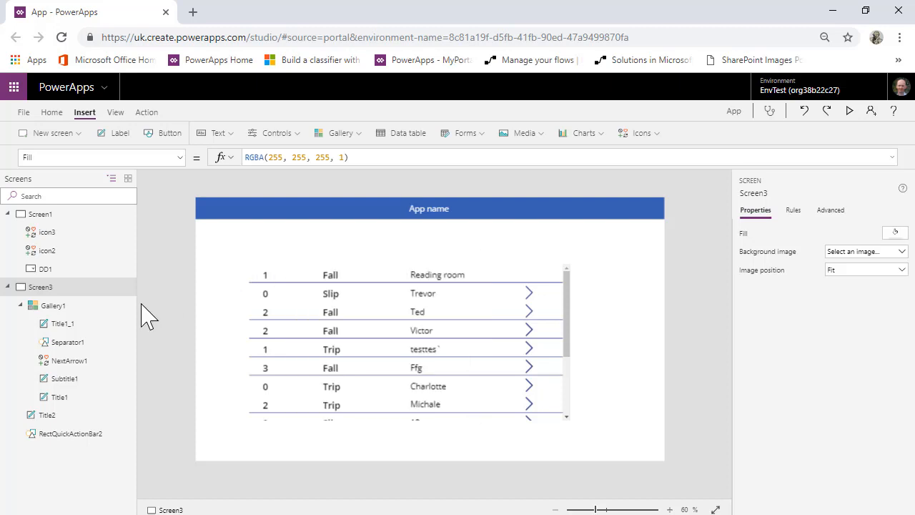
{"action": "mouse_move", "coordinate": [246, 318]}
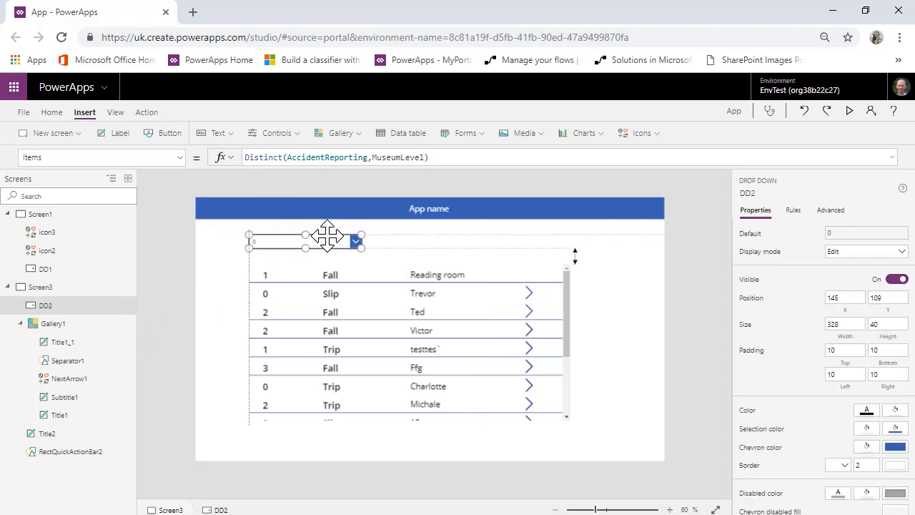
{"action": "left_click_drag", "start_coordinate": [328, 236], "coordinate": [335, 236]}
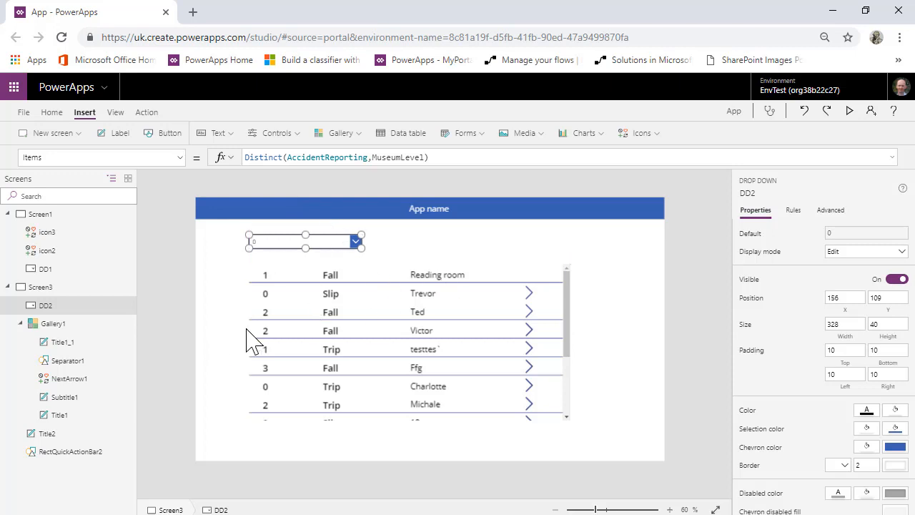
- Set Gallery1's Items to Filter(AccidentReporting, MuseumLevel=DD2.Selected.Value)
{"action": "left_click", "coordinate": [408, 342]}
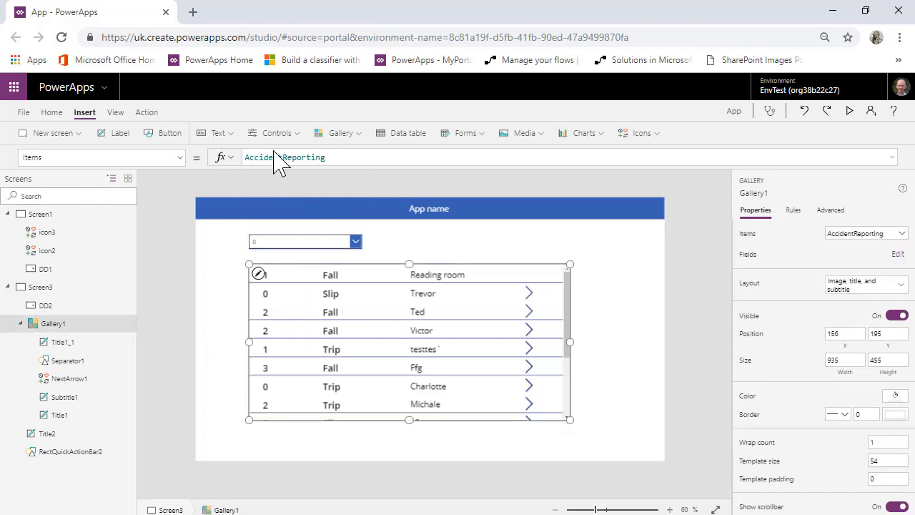
{"action": "left_click", "coordinate": [301, 156]}
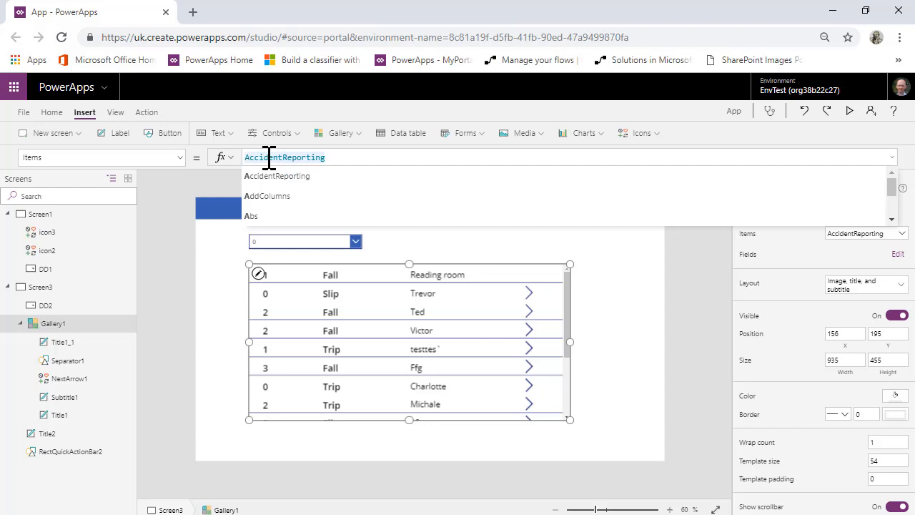
{"action": "type", "text": "Filt"}
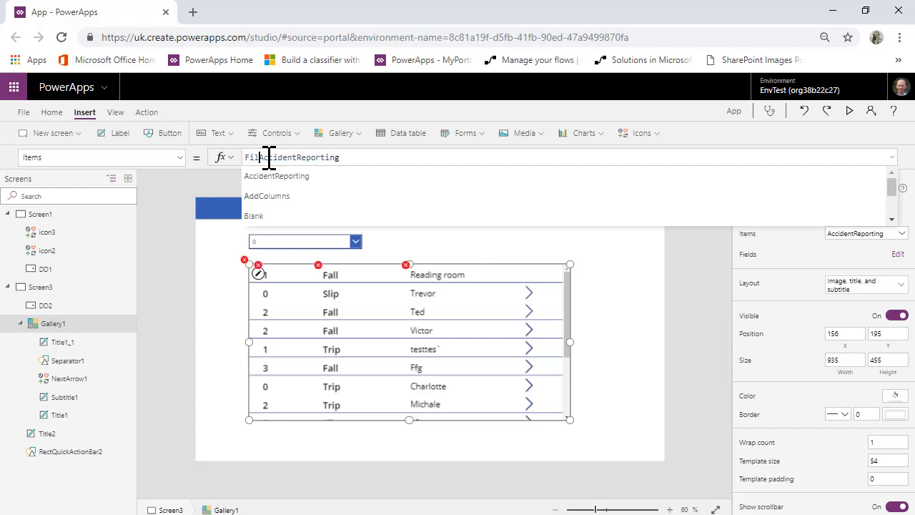
{"action": "type", "text": "Filter("}
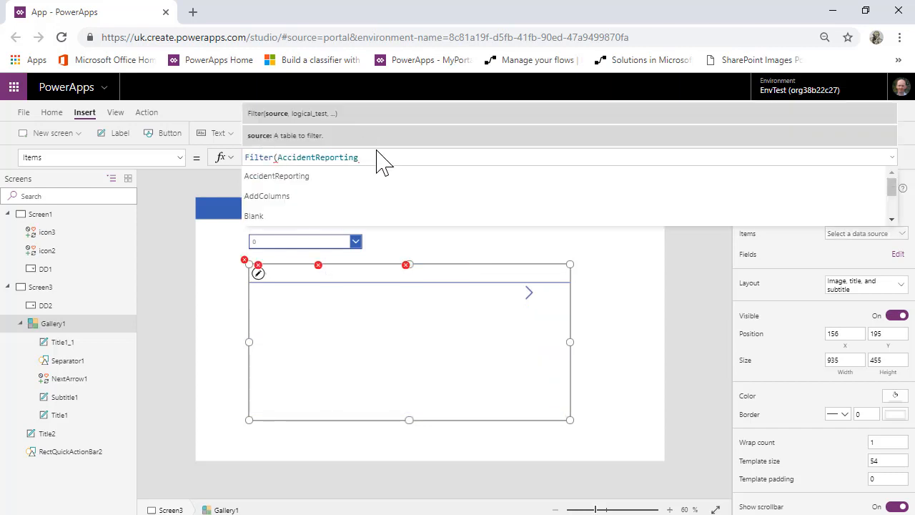
{"action": "type", "text": ",mu"}
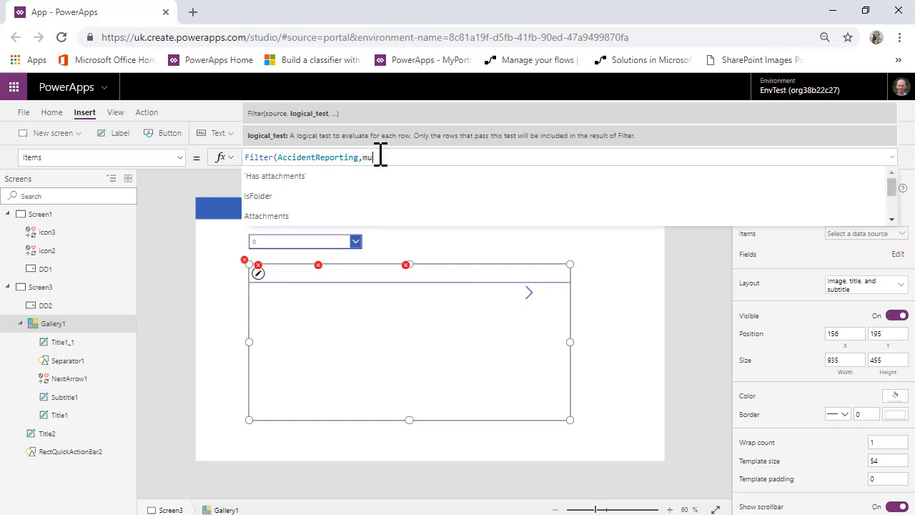
{"action": "type", "text": "MuseumLevel"}
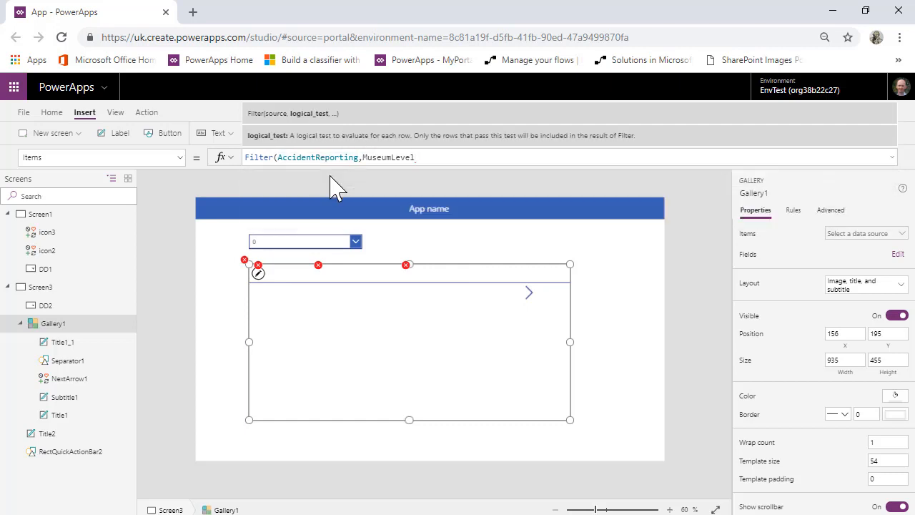
{"action": "type", "text": "=0"}
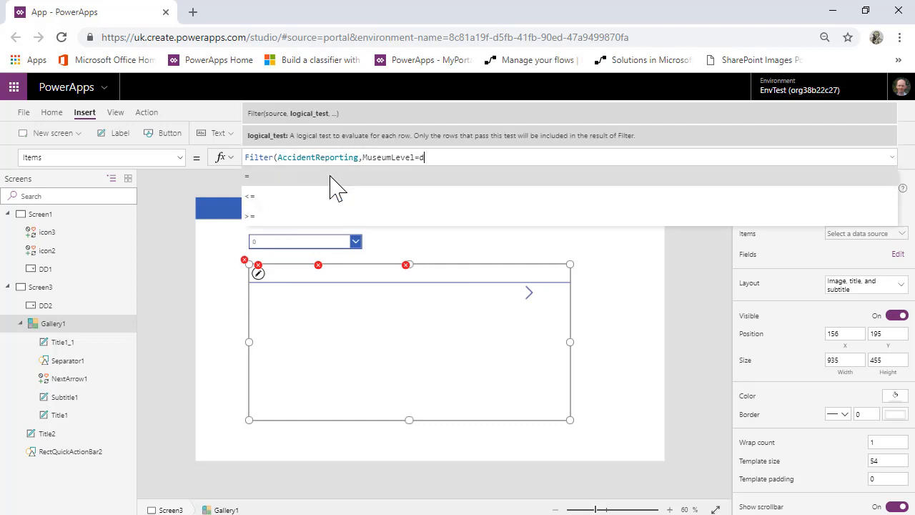
{"action": "type", "text": "DD2"}
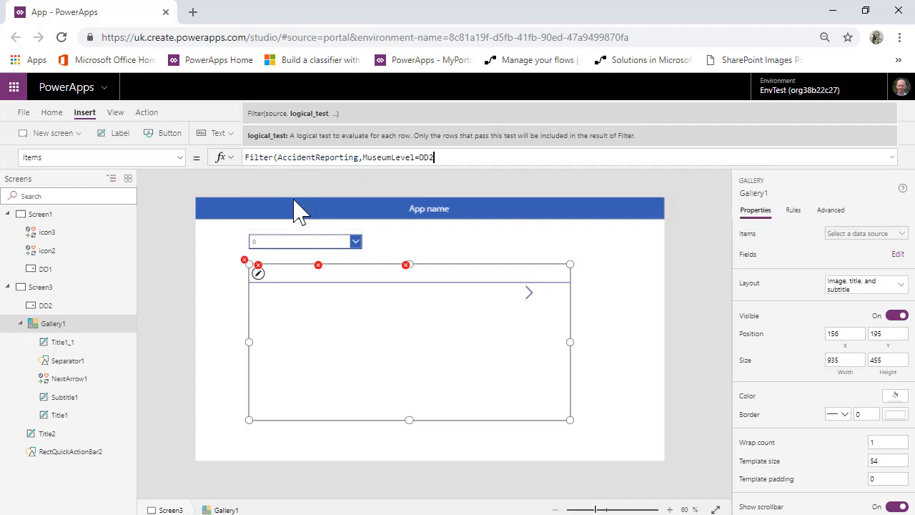
{"action": "type", "text": "."}
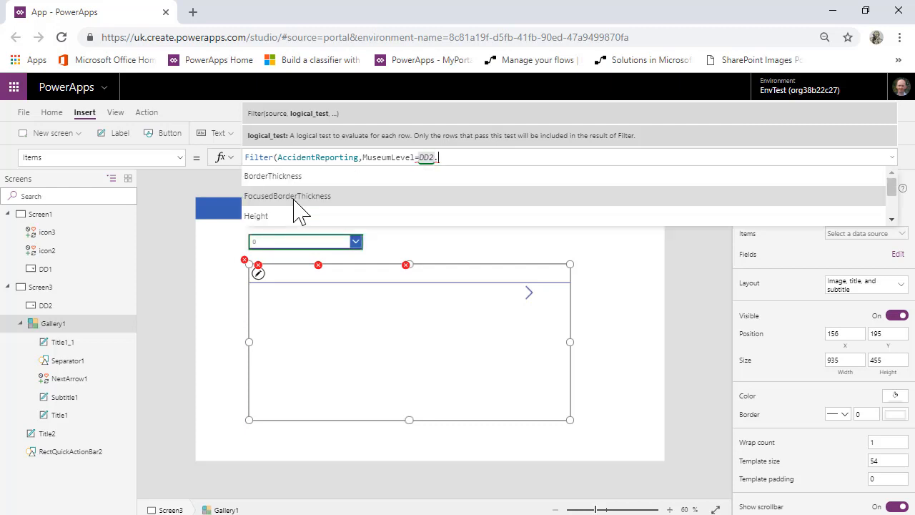
{"action": "type", "text": "Selected.Value"}
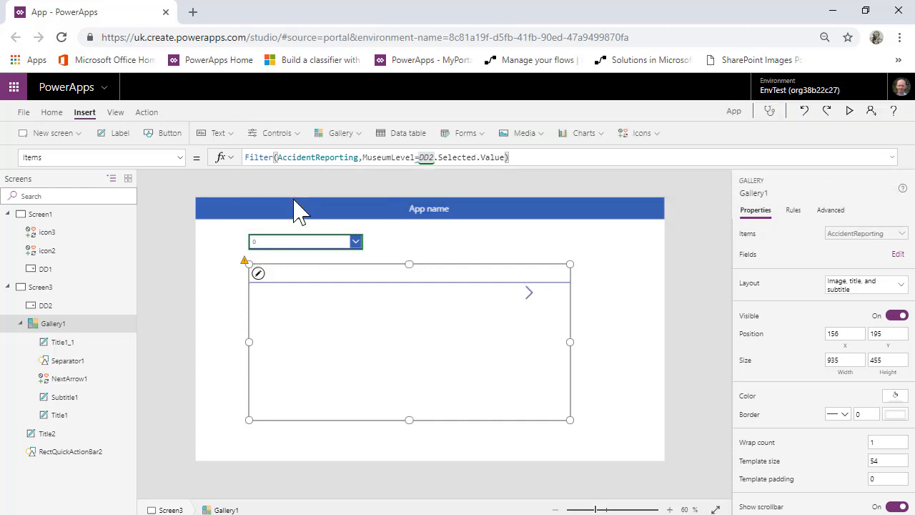
{"action": "mouse_move", "coordinate": [612, 299]}
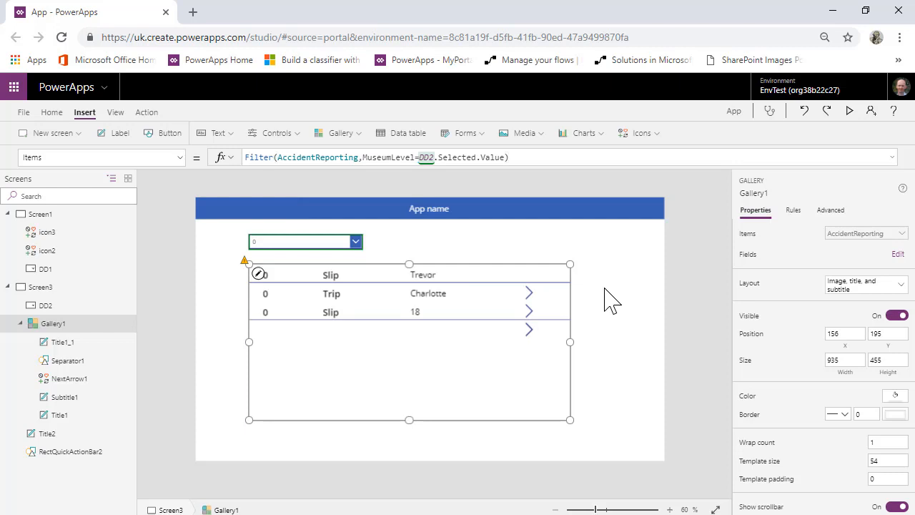
- Preview Screen3 and pick level 3 in the dropdown to filter the gallery
{"action": "left_click", "coordinate": [850, 111]}
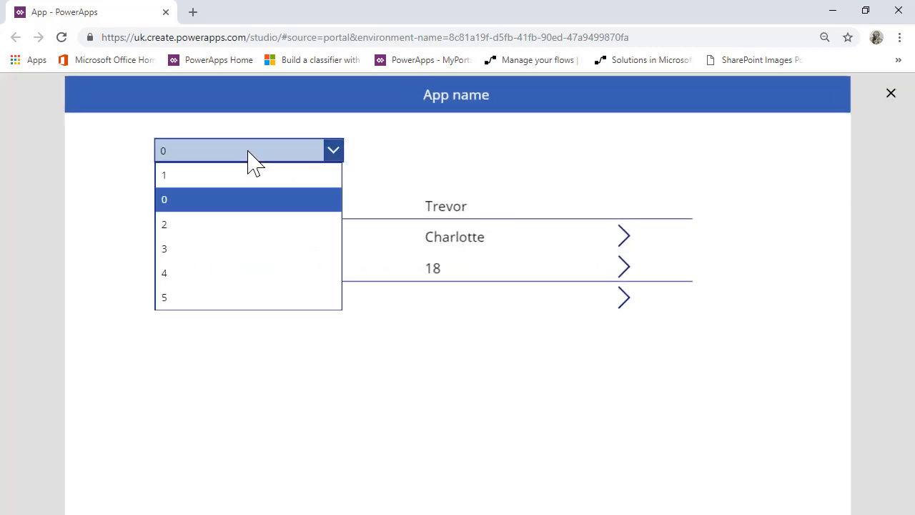
{"action": "left_click", "coordinate": [163, 249]}
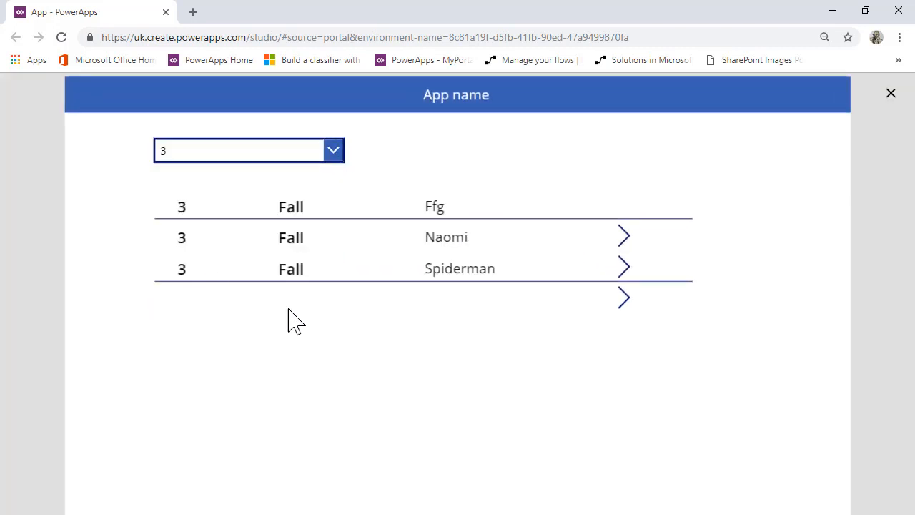
{"action": "left_click", "coordinate": [891, 93]}
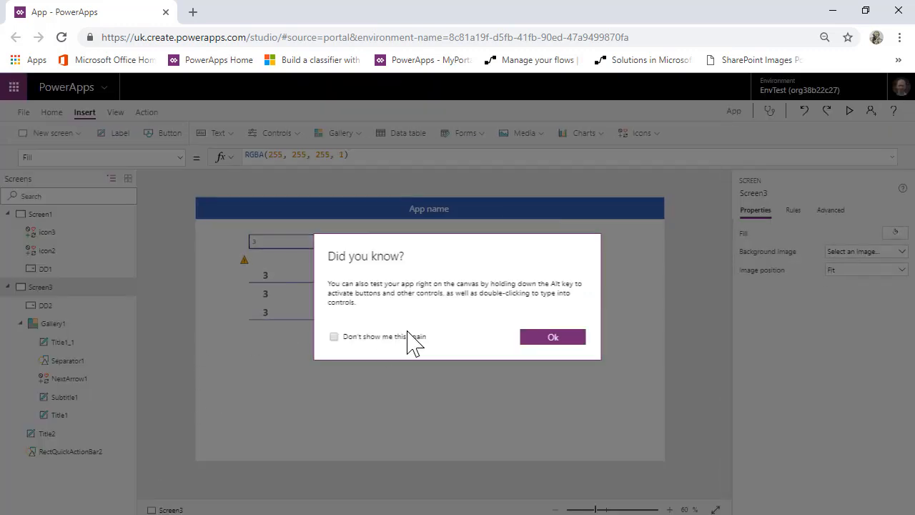
{"action": "left_click", "coordinate": [552, 337]}
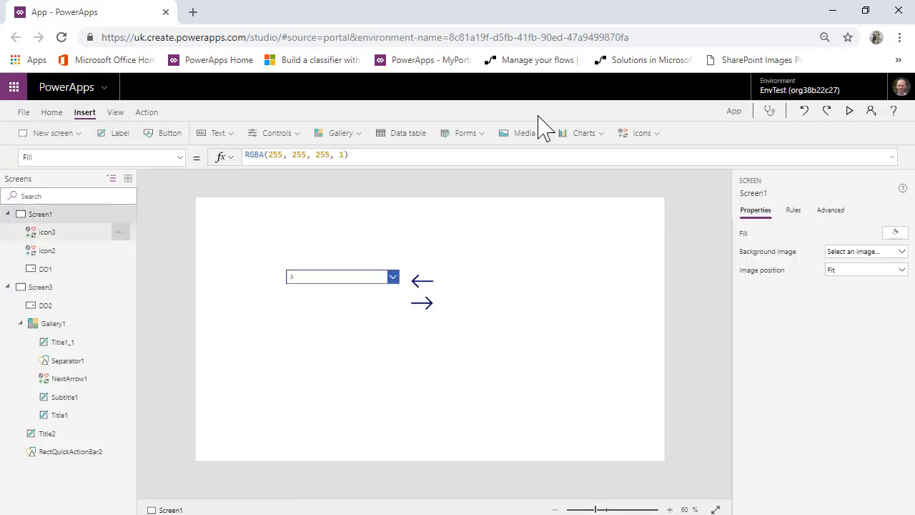
- Pick level 1 on Screen1 in preview, then check Screen3's gallery shows only level-1 records
{"action": "left_click", "coordinate": [849, 112]}
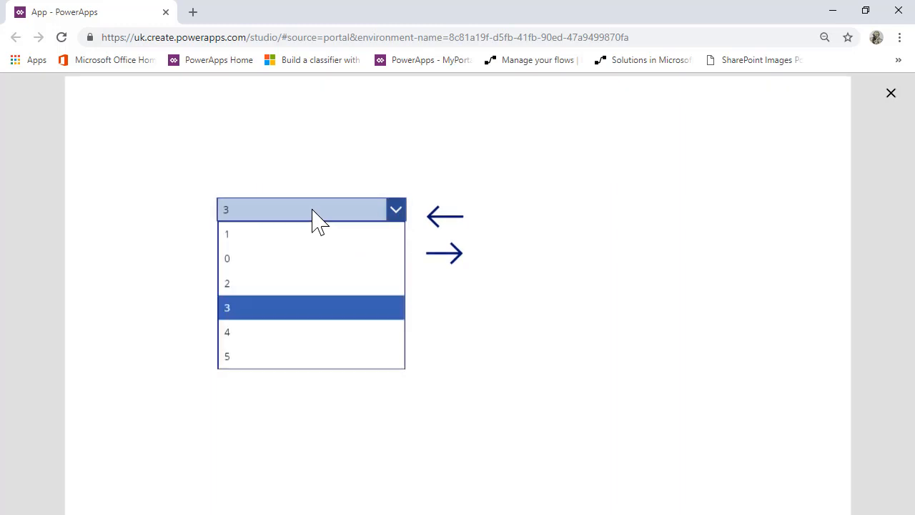
{"action": "left_click", "coordinate": [228, 235]}
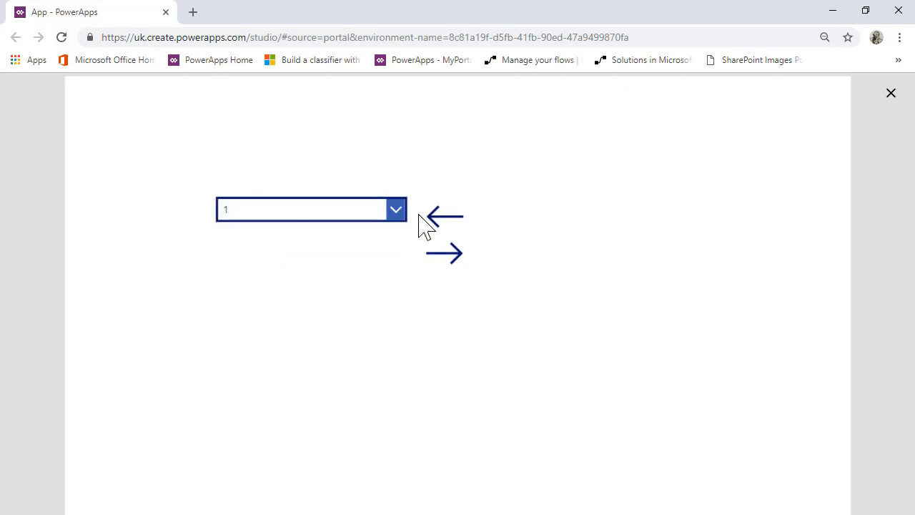
{"action": "left_click", "coordinate": [891, 93]}
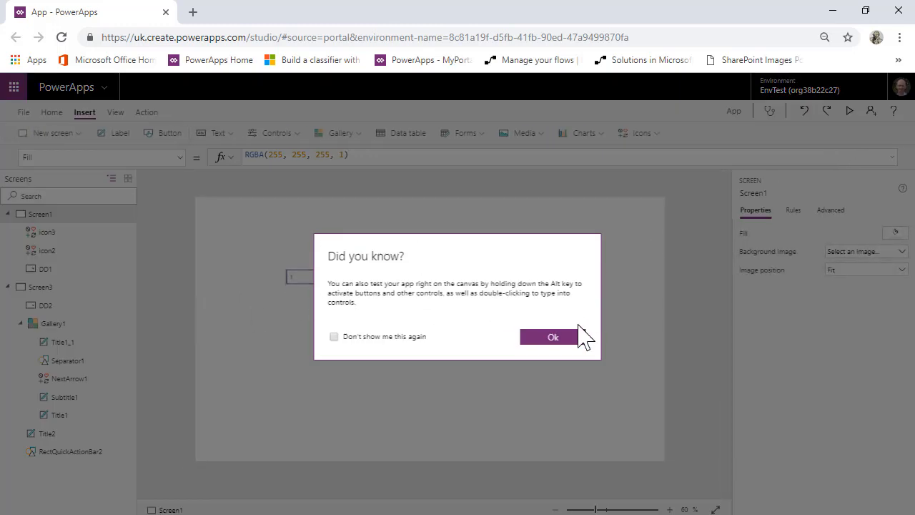
{"action": "left_click", "coordinate": [552, 338]}
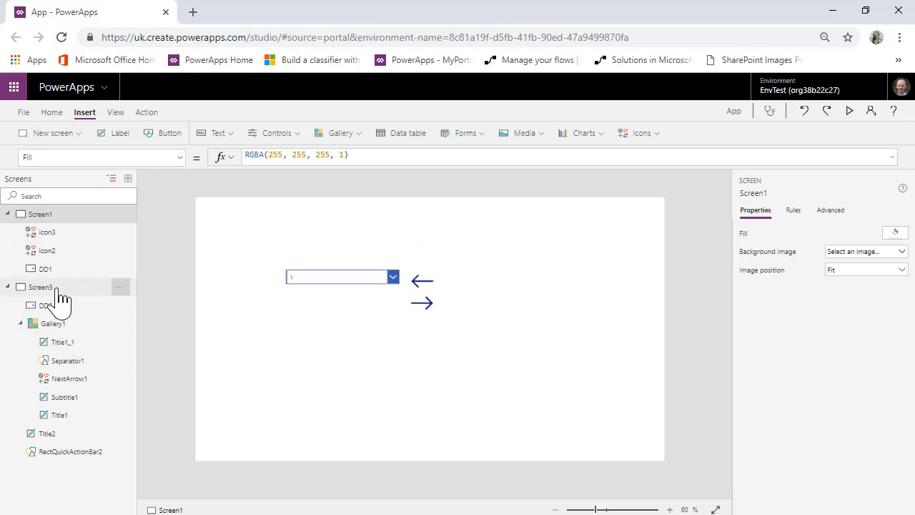
{"action": "left_click", "coordinate": [40, 286]}
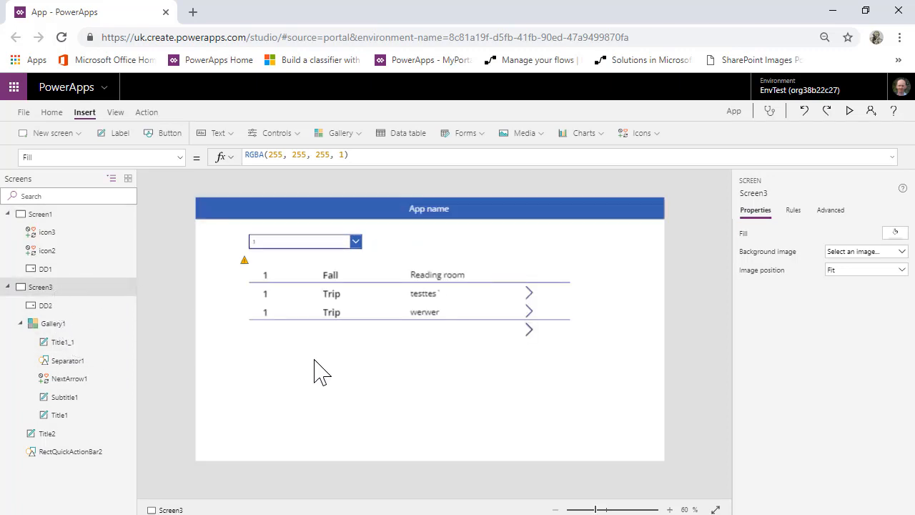
{"action": "mouse_move", "coordinate": [321, 380]}
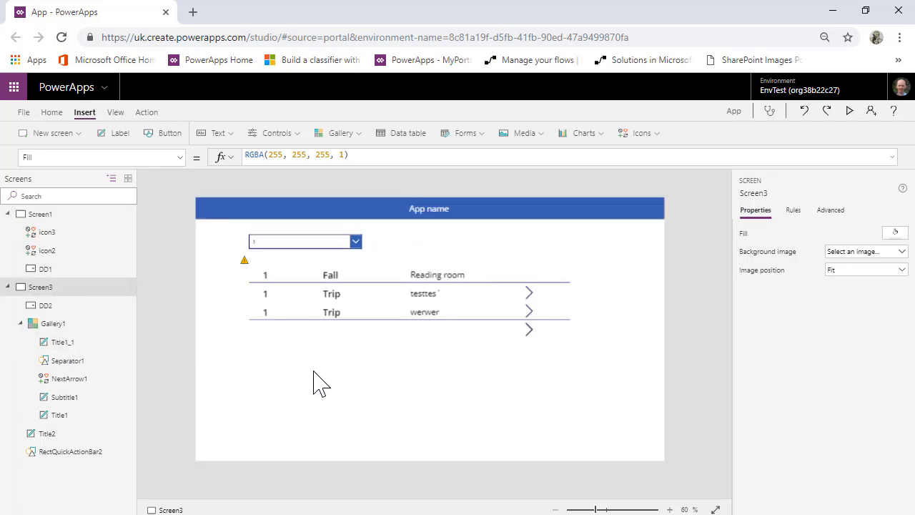